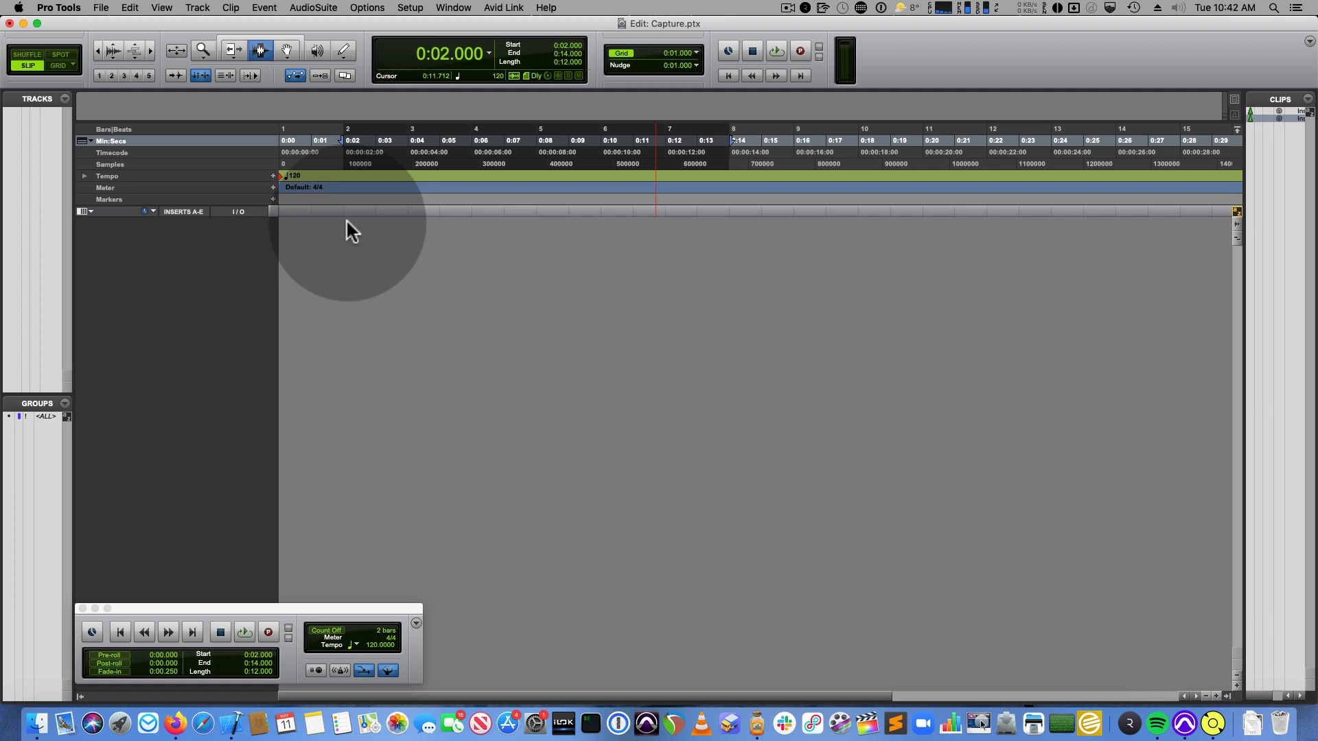
Open the New Tracks dialog for one stereo instrument track named Inst
{"action": "left_click", "coordinate": [197, 8]}
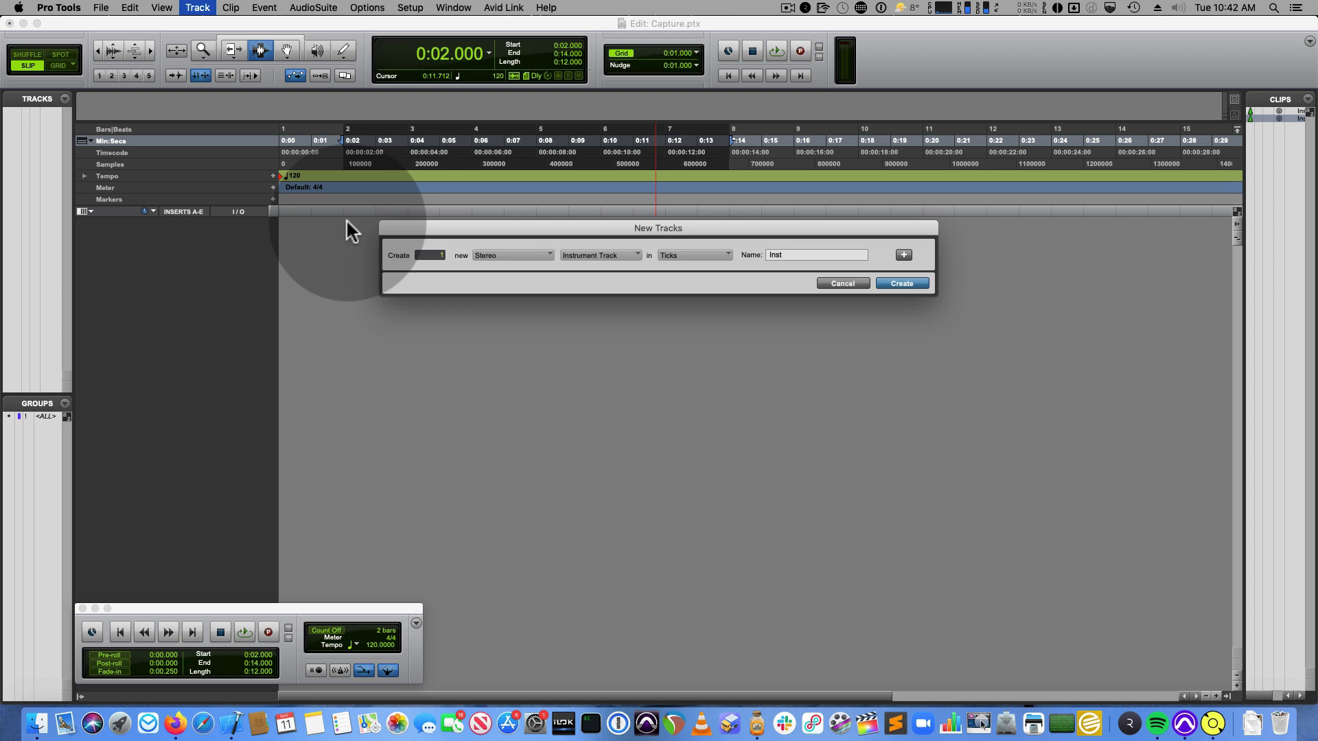
Create the Inst 1 track, then review and close the MIDI Input Filter settings
{"action": "left_click", "coordinate": [900, 283]}
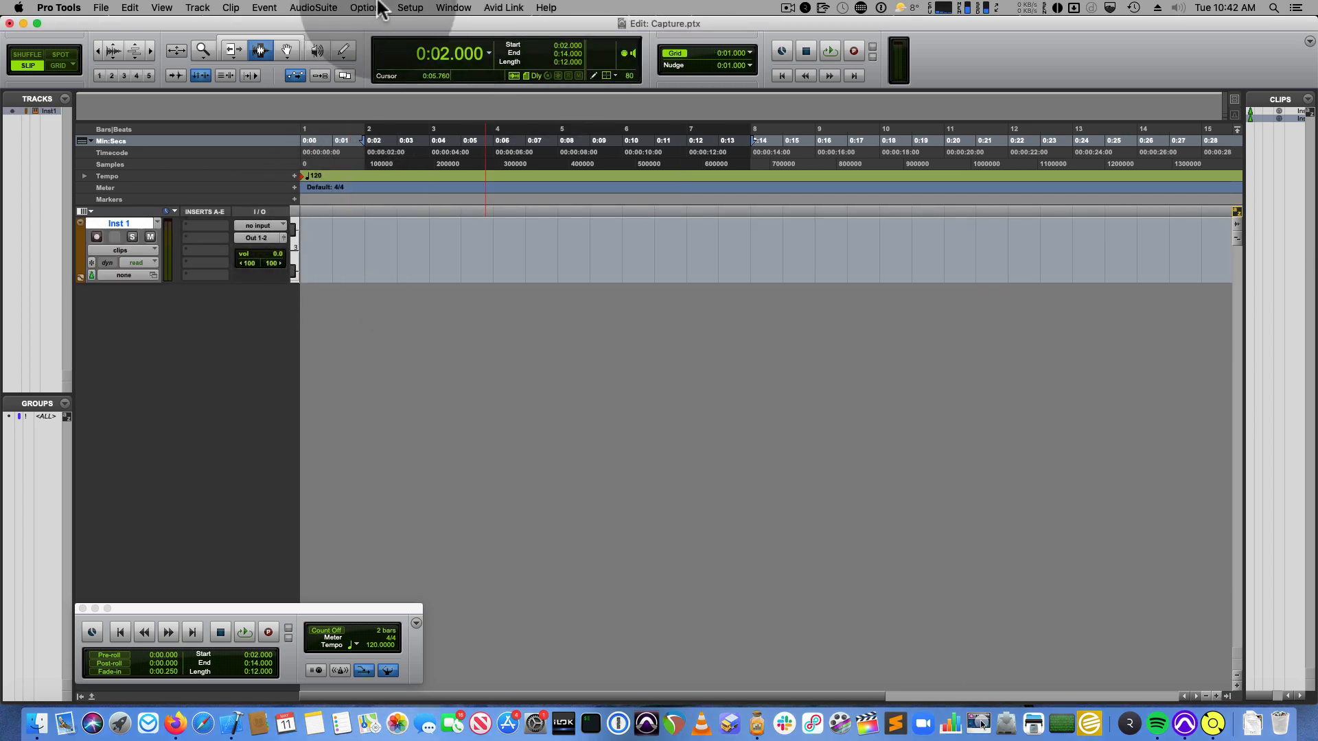
{"action": "left_click", "coordinate": [410, 8]}
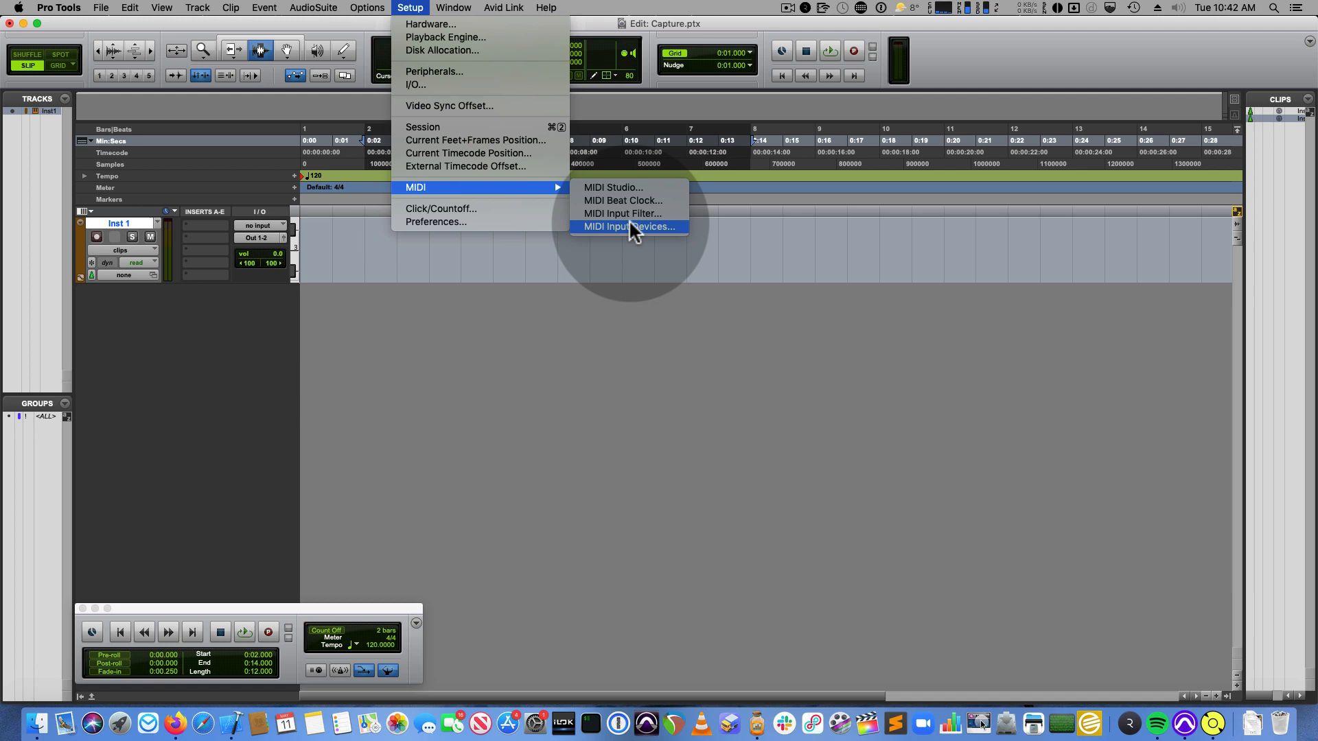
{"action": "left_click", "coordinate": [629, 227]}
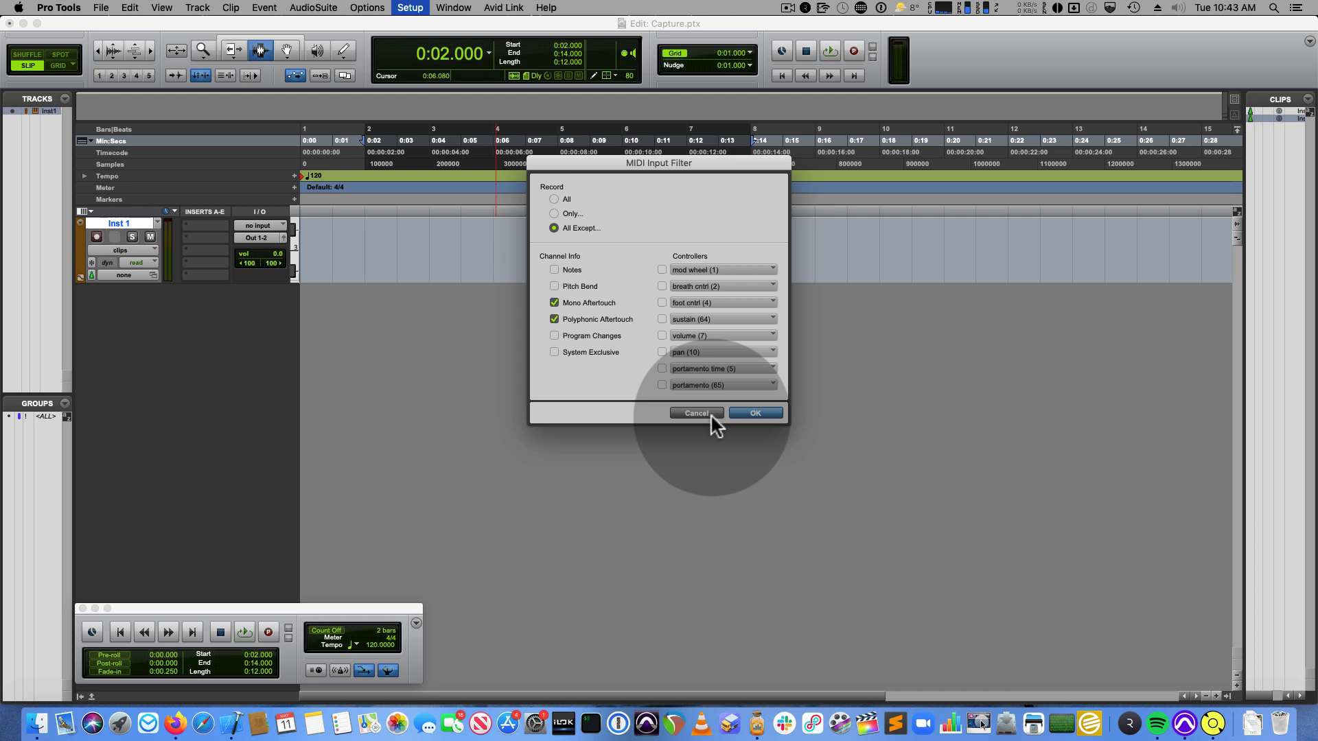
{"action": "left_click", "coordinate": [695, 412]}
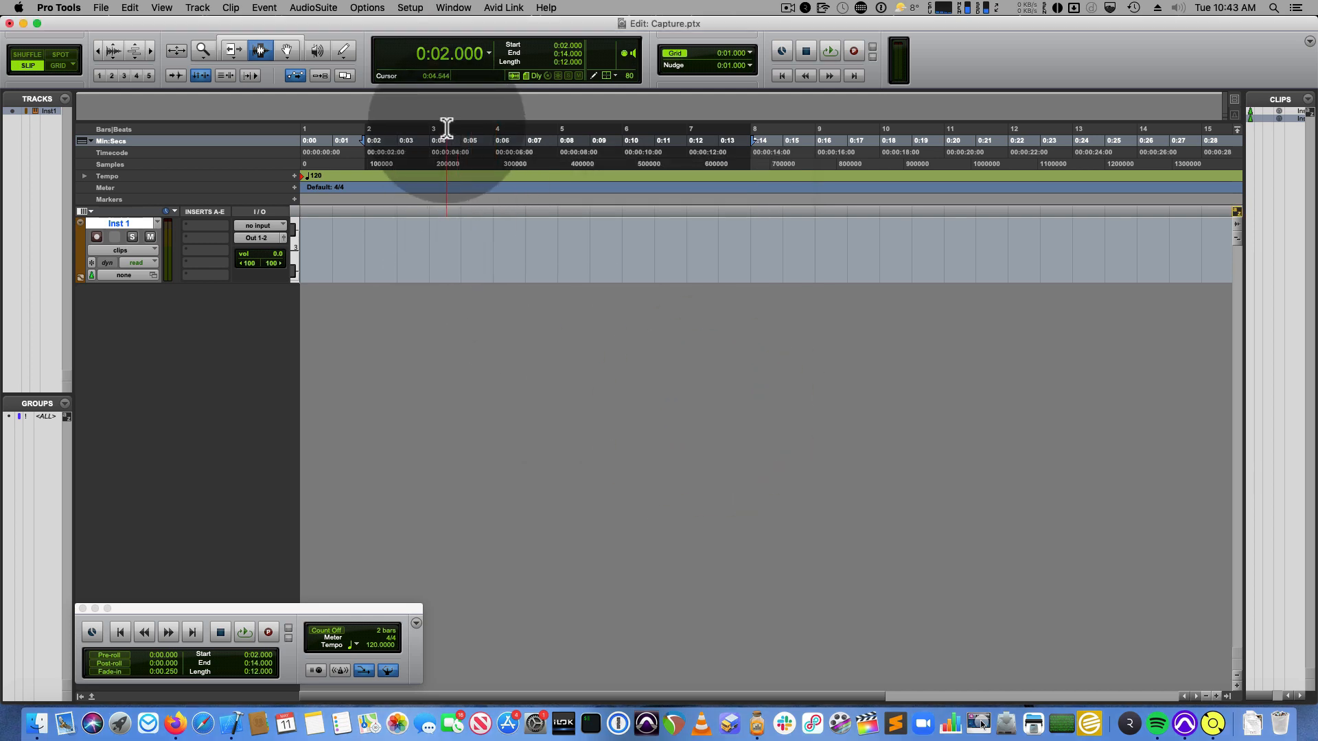
Insert Radium on Inst 1's first insert slot and open its window
{"action": "left_click", "coordinate": [366, 8]}
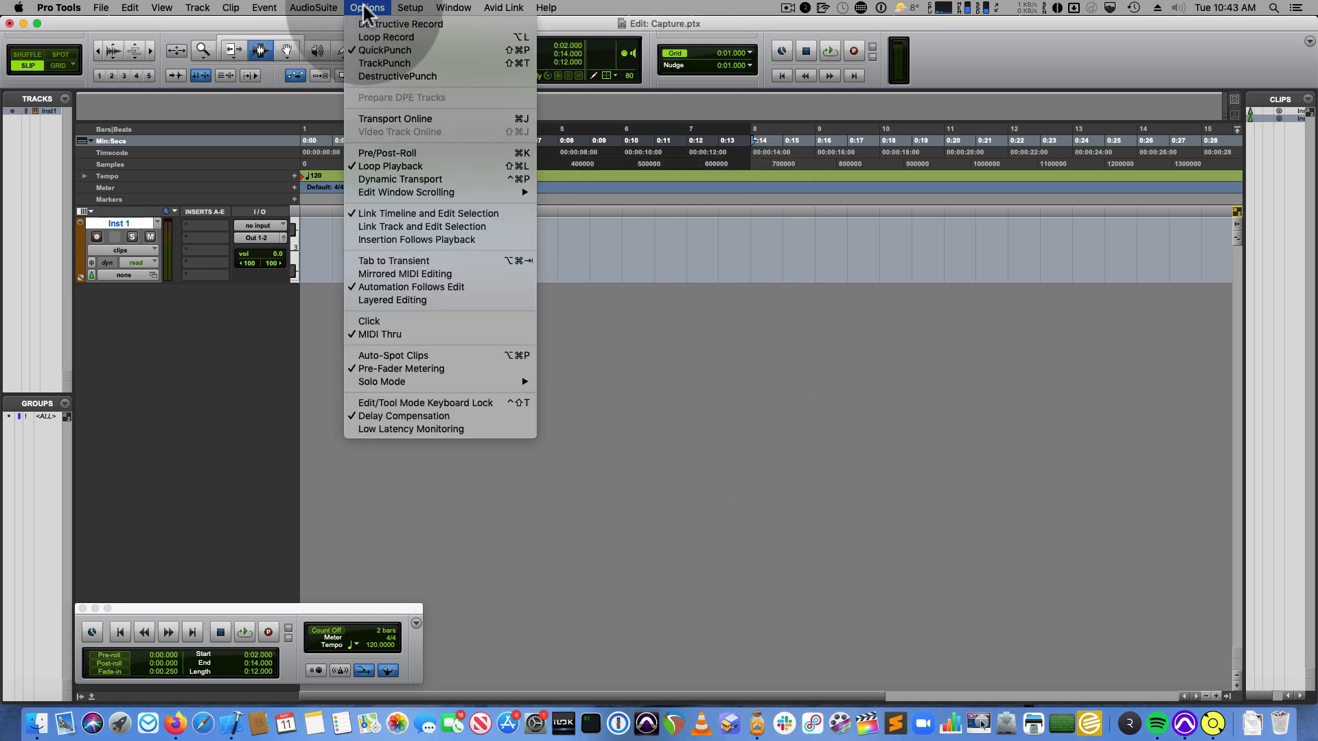
{"action": "left_click", "coordinate": [400, 179]}
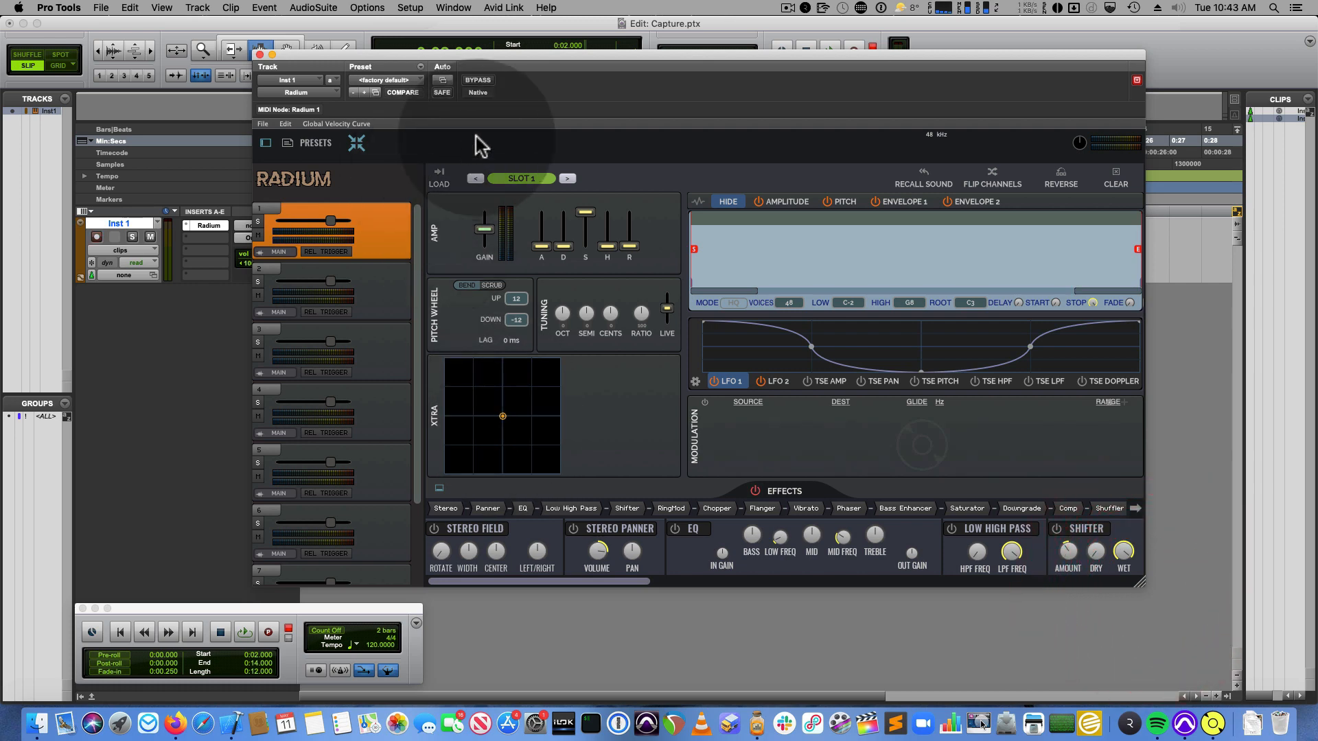
{"action": "mouse_move", "coordinate": [734, 433]}
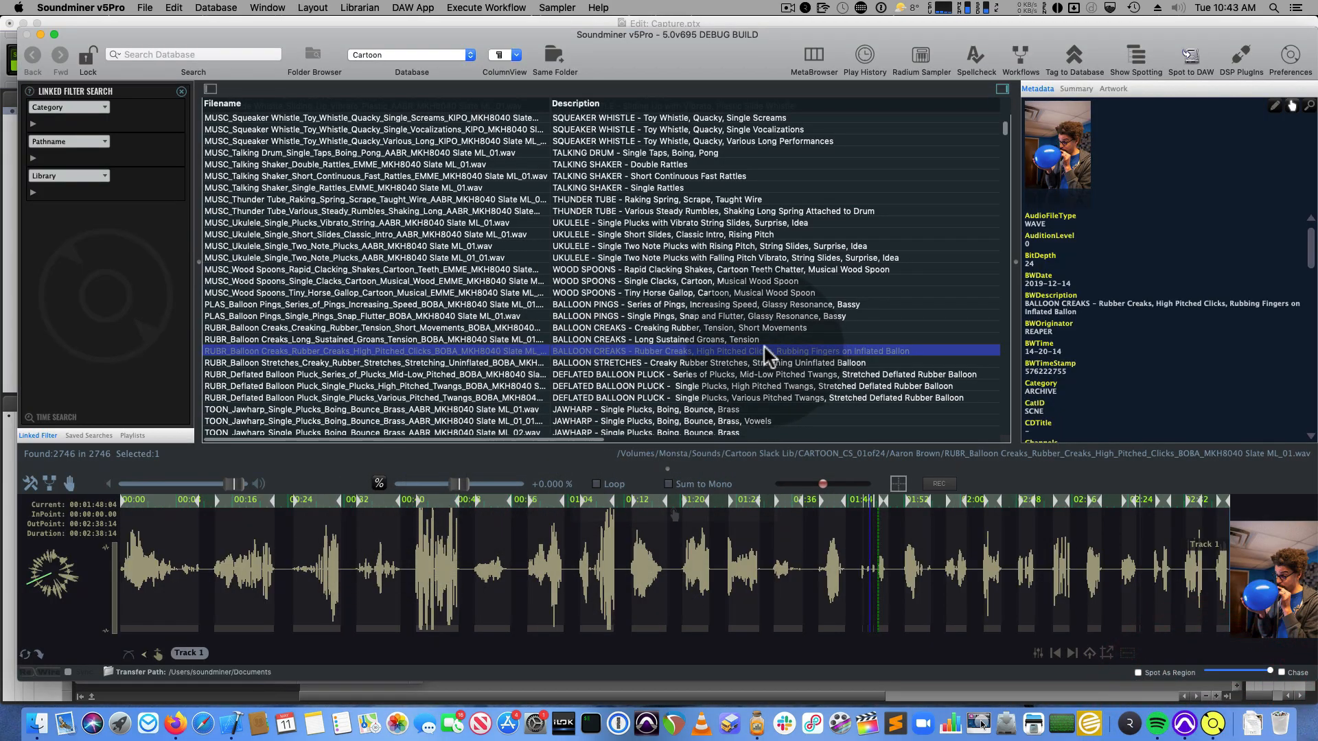
Select the RUBR Balloon Creaks file in Soundminer's results list
{"action": "left_click", "coordinate": [370, 339]}
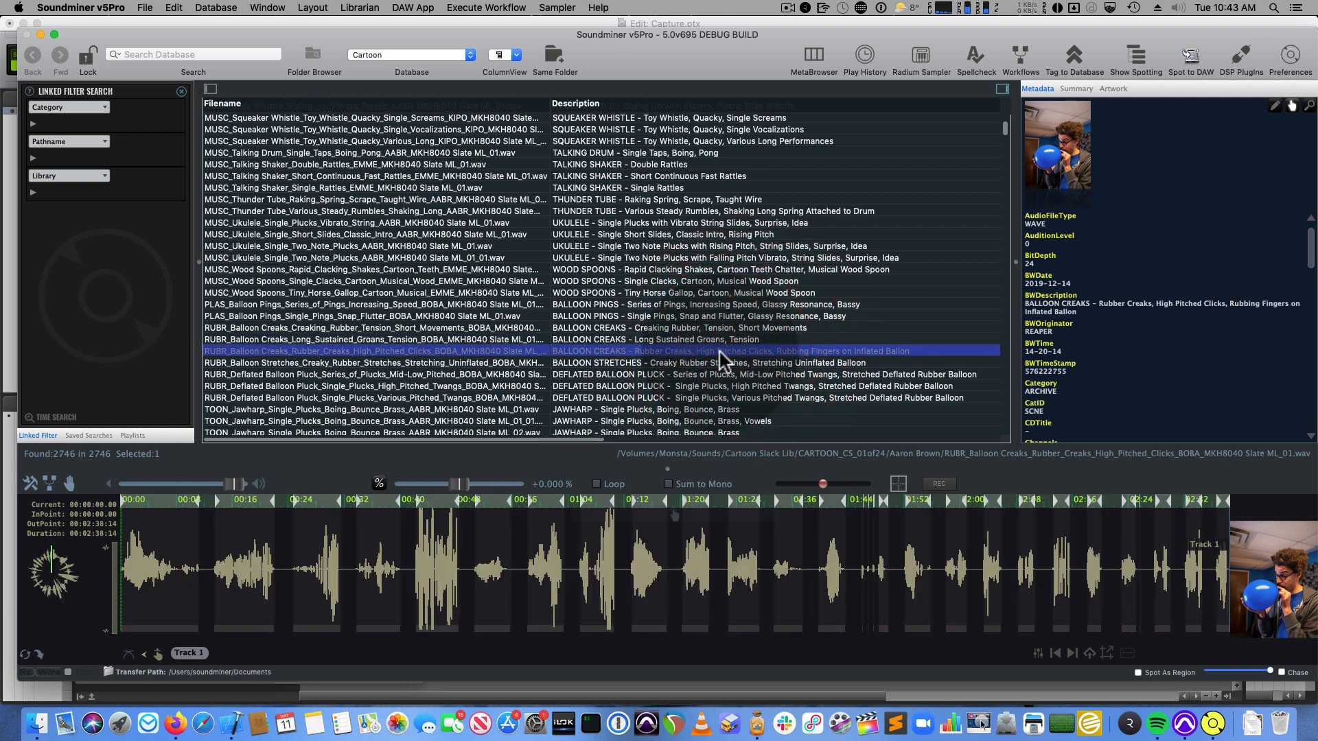
{"action": "mouse_move", "coordinate": [1034, 517]}
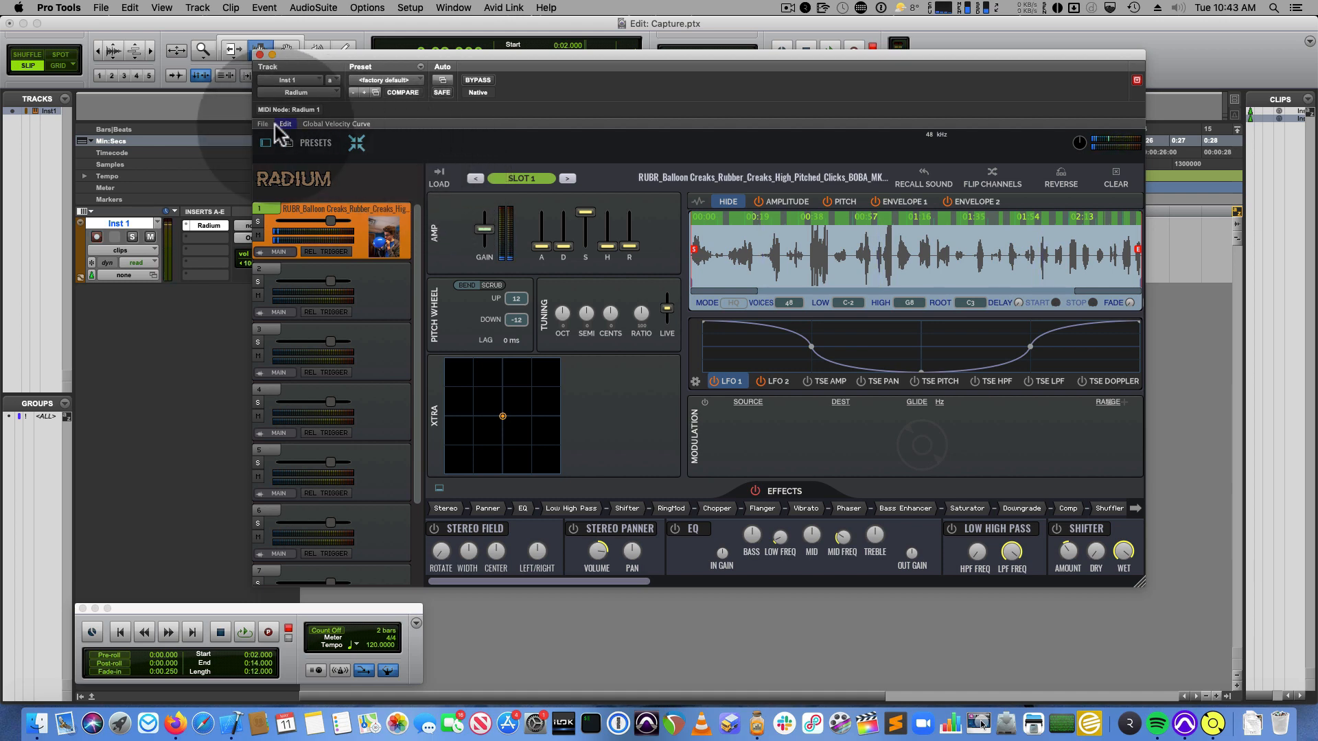
Confirm Radium's slot 1 holds the balloon creaks sample and check its Edit menu
{"action": "left_click", "coordinate": [263, 124]}
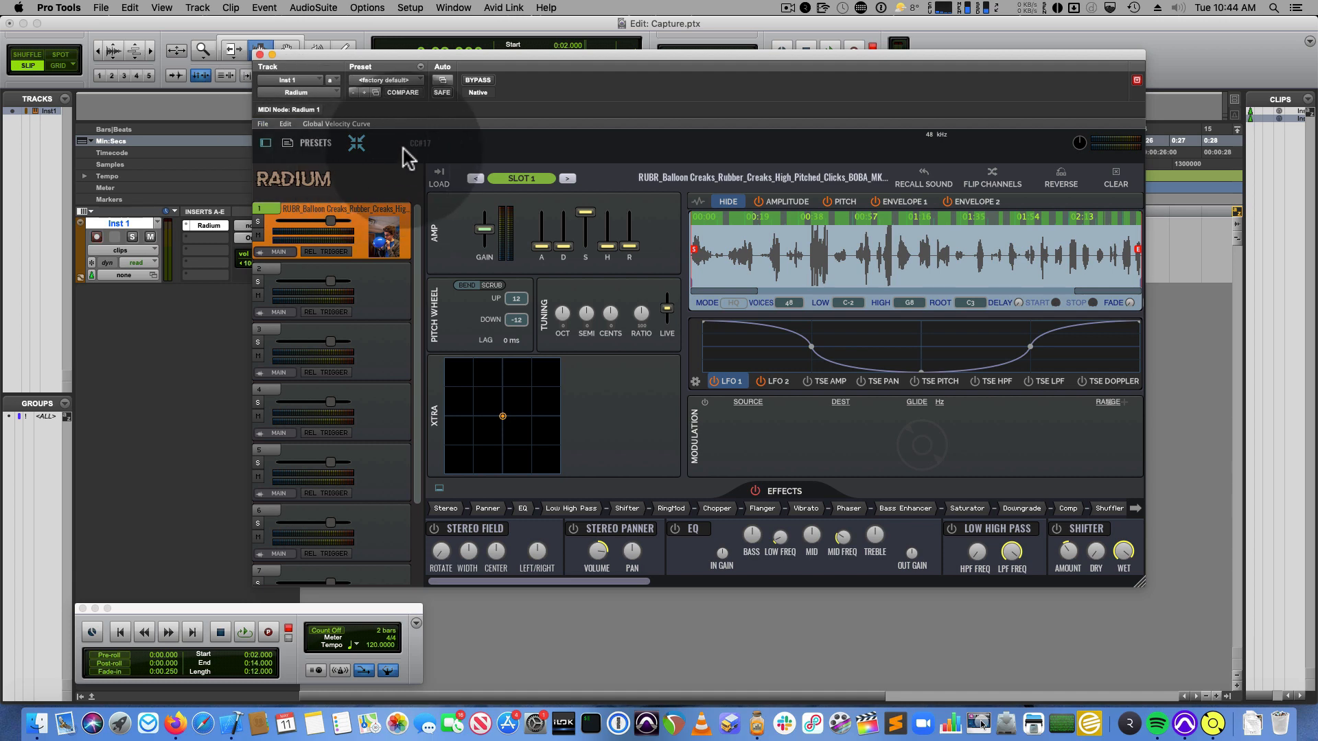
Assign MIDI CC 17 to load the current sound in Radium
{"action": "left_click", "coordinate": [263, 124]}
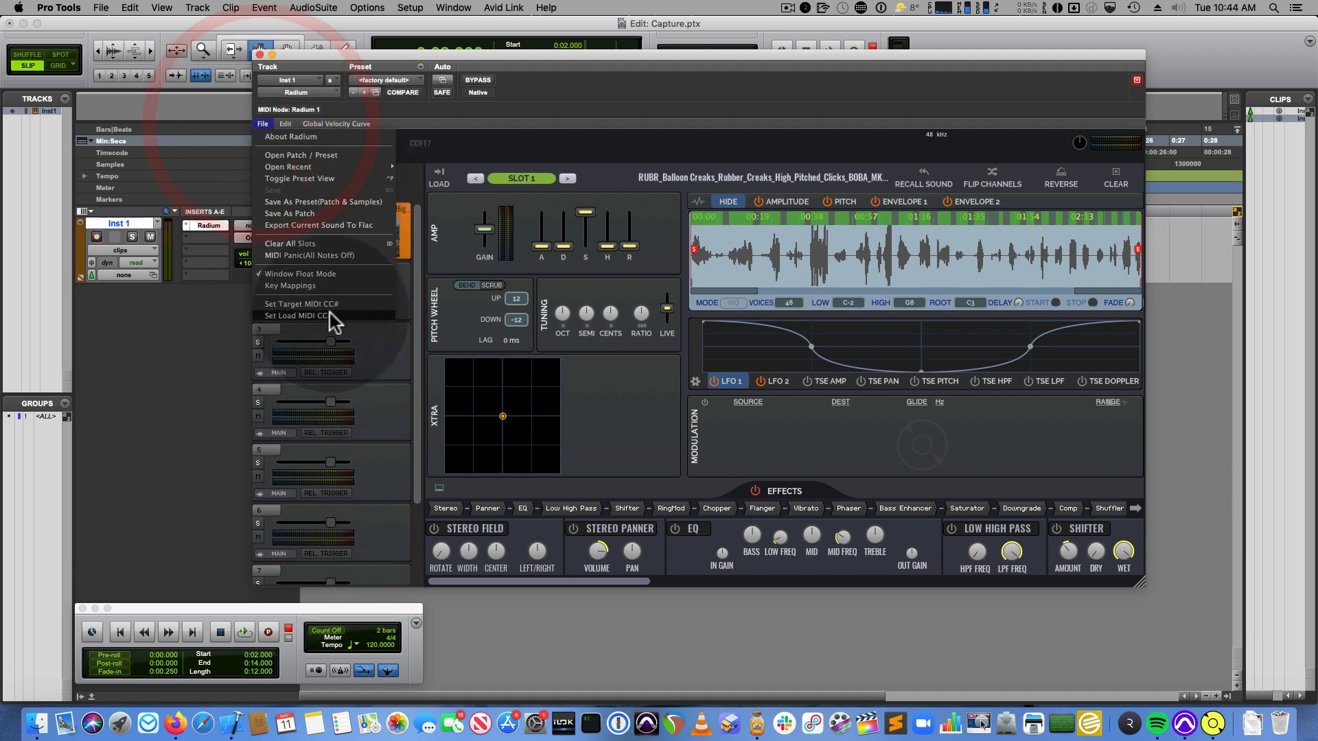
{"action": "left_click", "coordinate": [299, 315]}
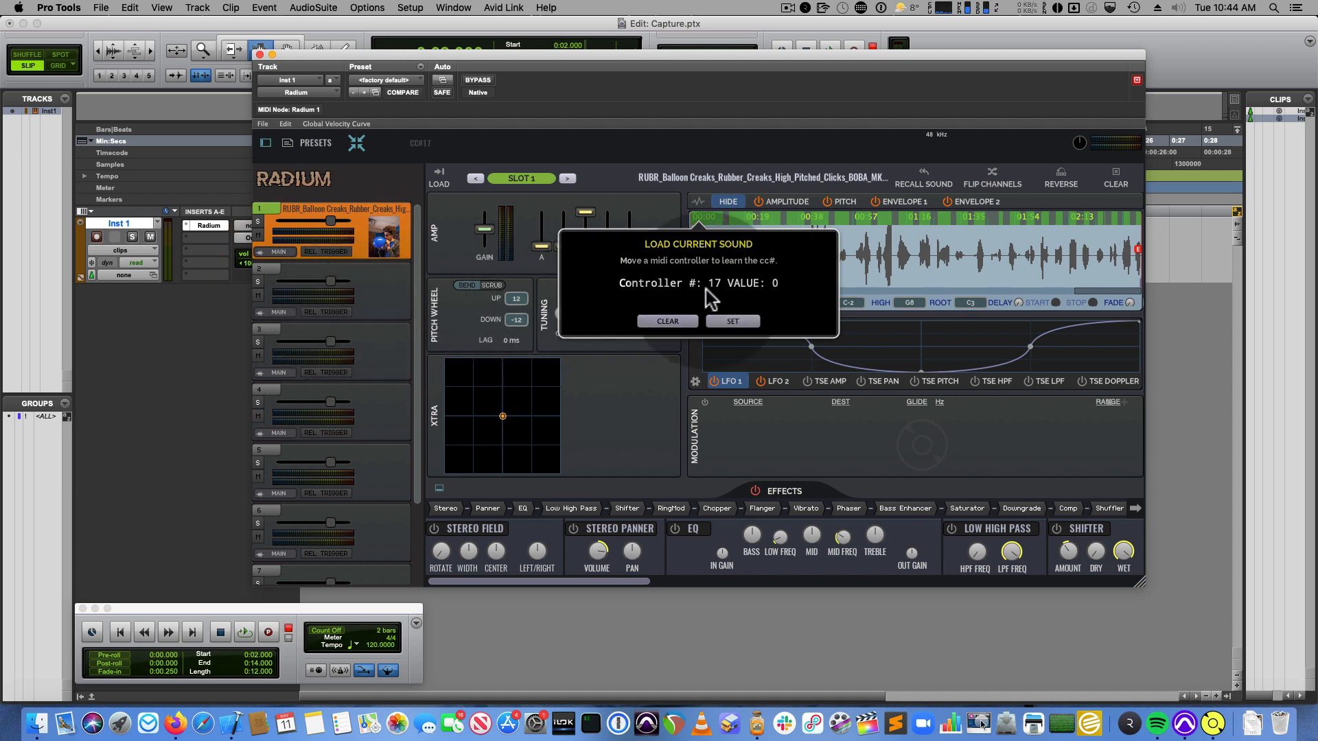
{"action": "left_click", "coordinate": [730, 321]}
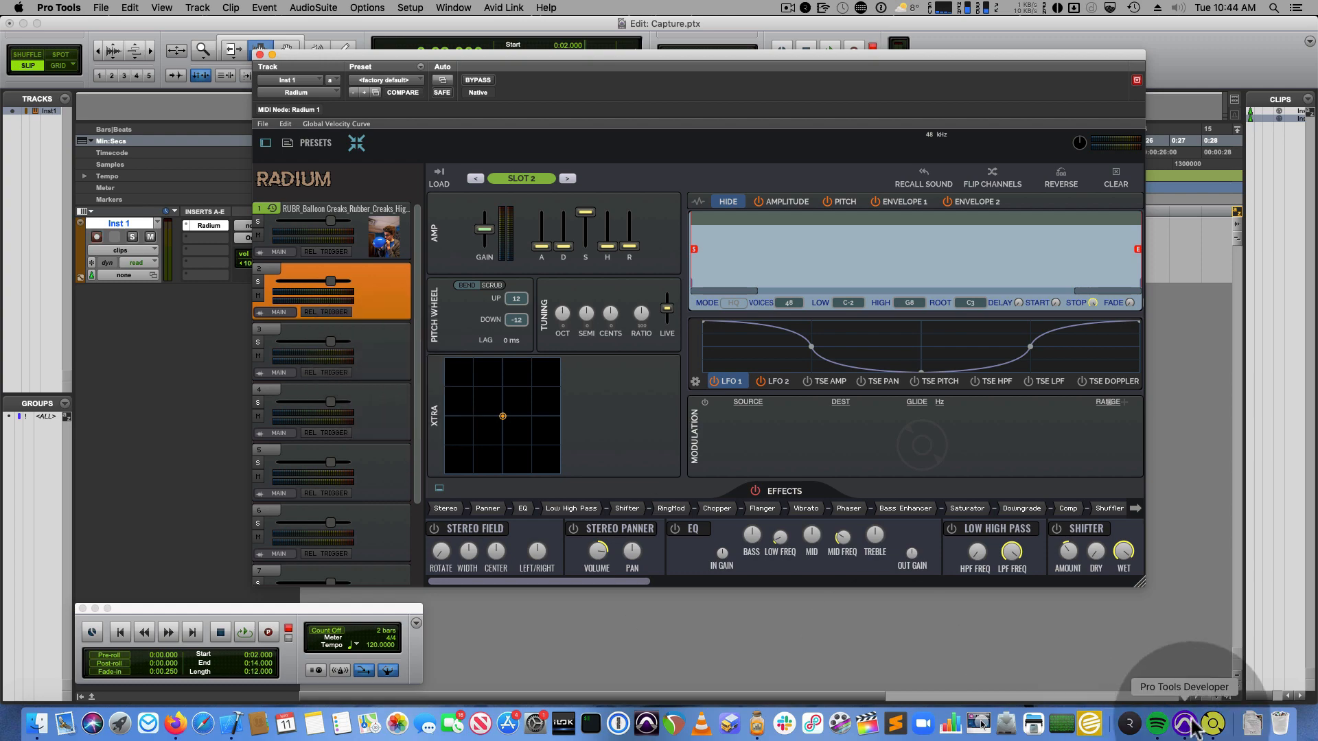
Send the MUSC Talking Drum taps file from Soundminer into Radium slot 2
{"action": "left_click", "coordinate": [980, 721]}
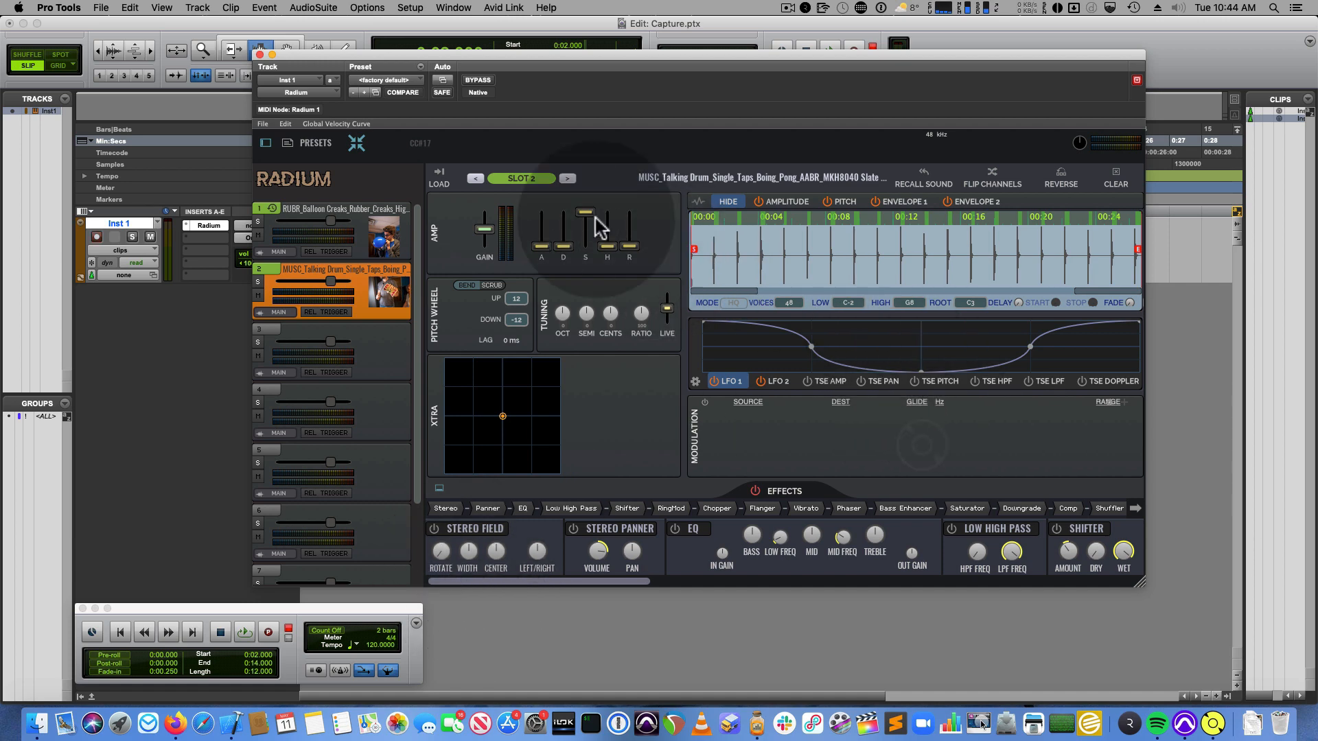
{"action": "left_click", "coordinate": [474, 177]}
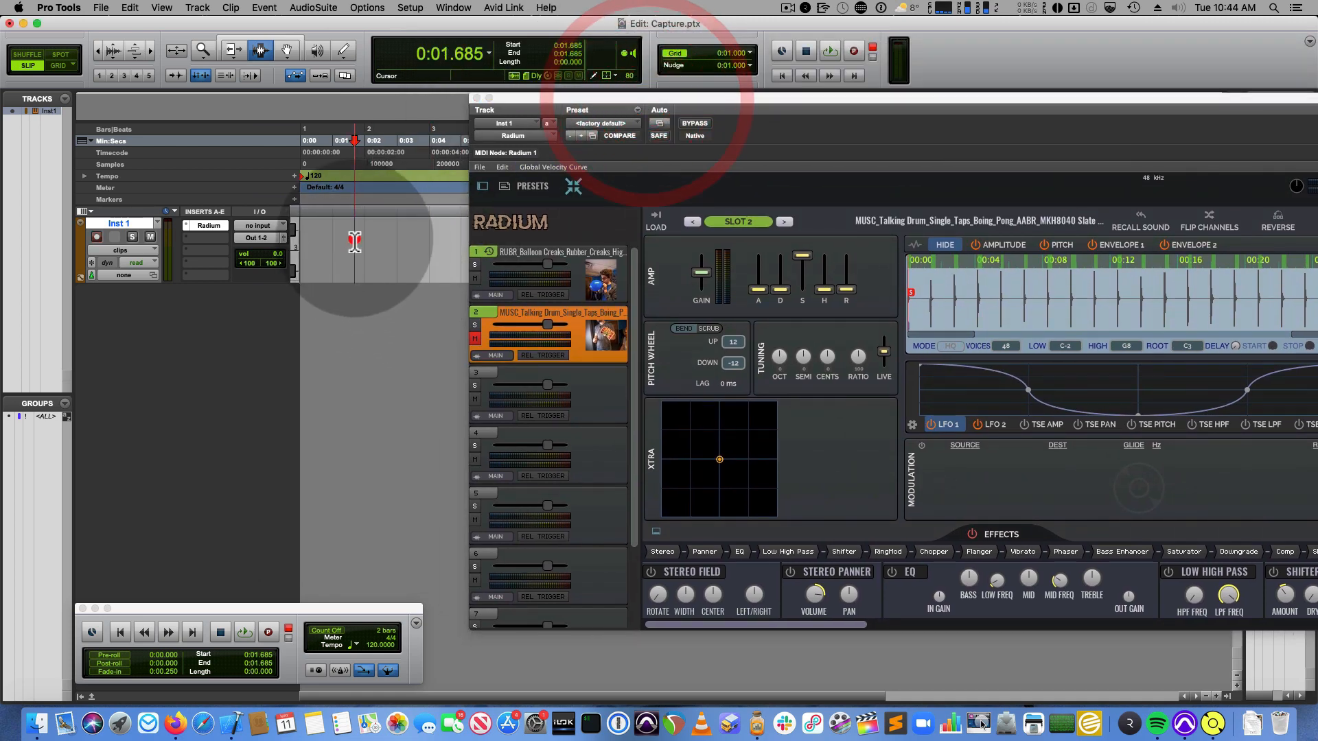
Record-enable Inst 1 and record Radium notes as clip Inst 1-03
{"action": "left_click", "coordinate": [269, 632]}
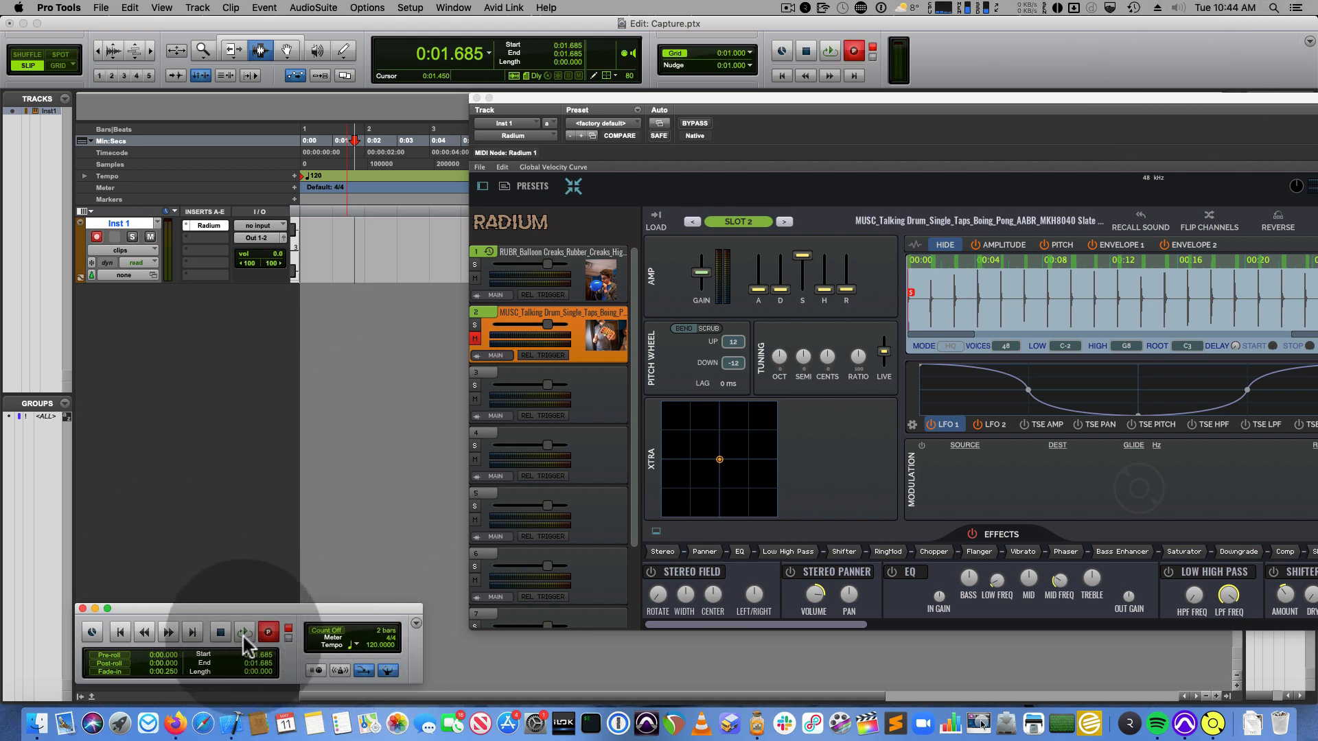
{"action": "left_click", "coordinate": [244, 631]}
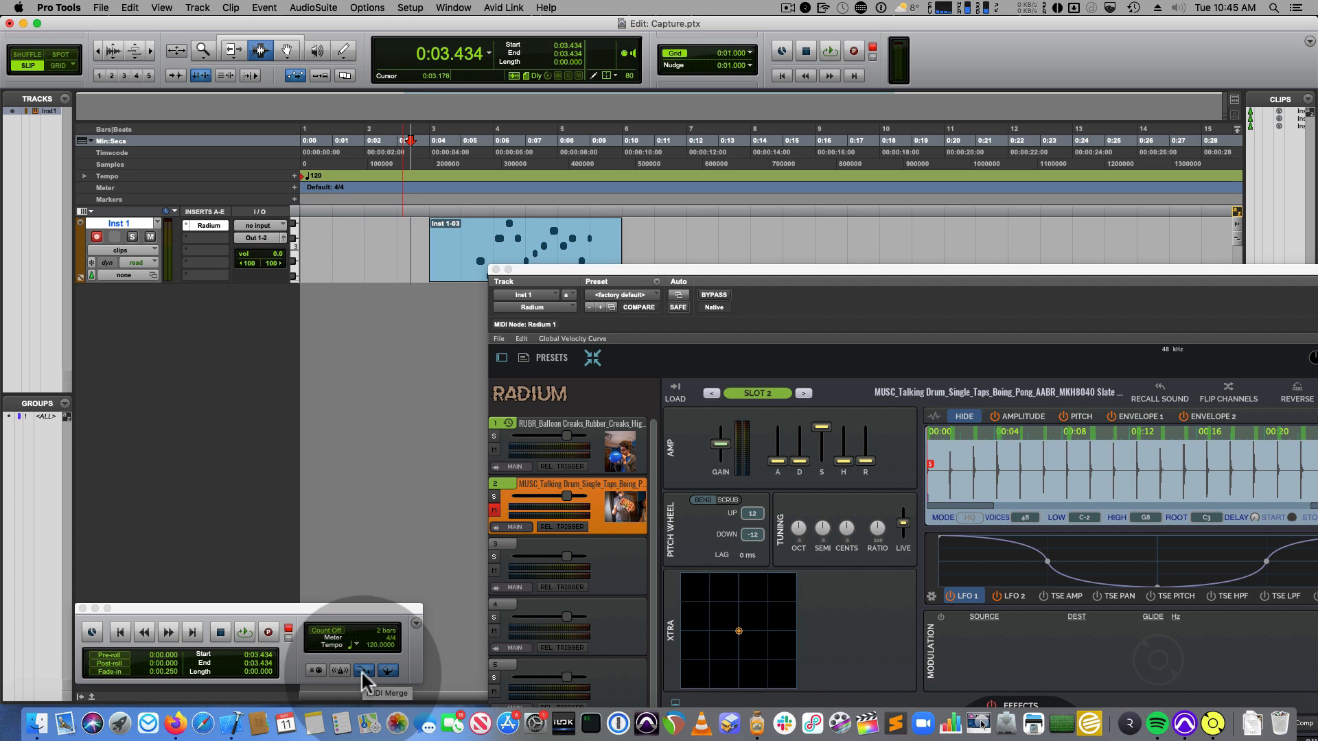
{"action": "mouse_move", "coordinate": [954, 277]}
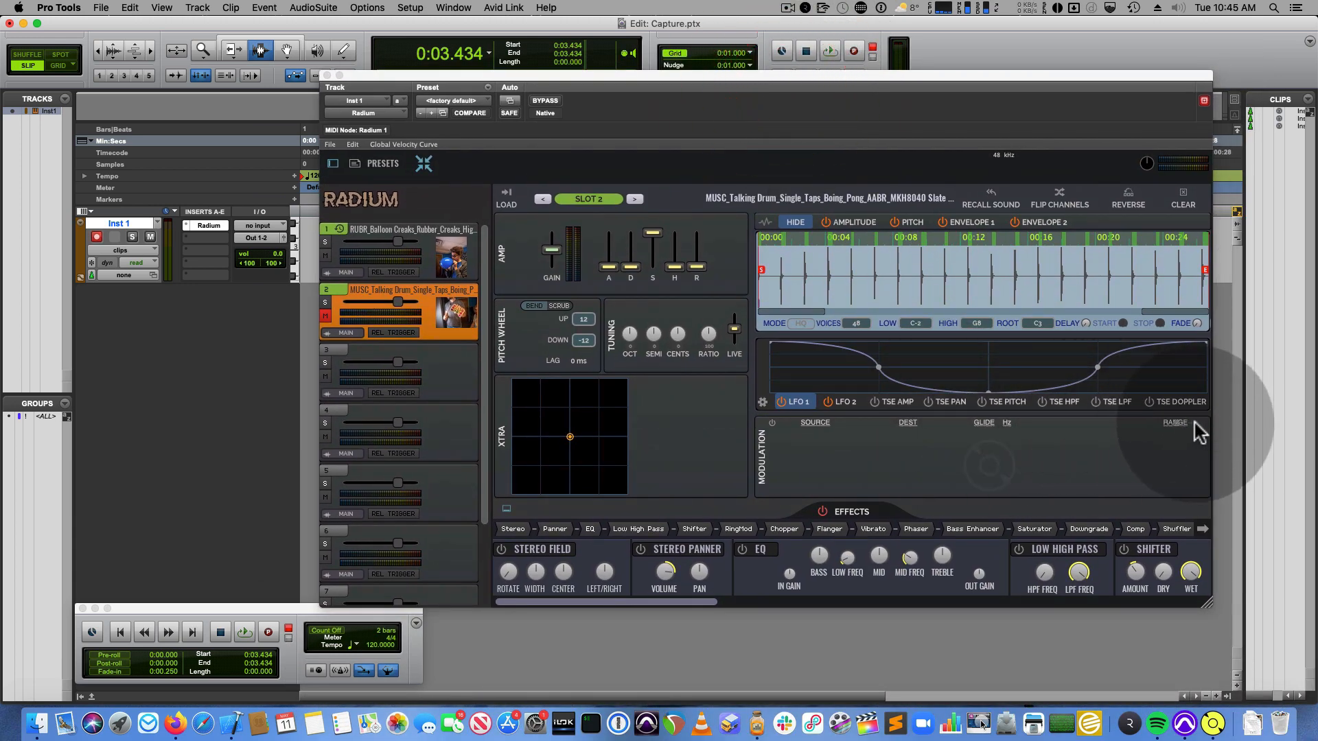
Add a Radium modulation row routing Modulation Wheel to Reverb Wet
{"action": "left_click", "coordinate": [813, 428]}
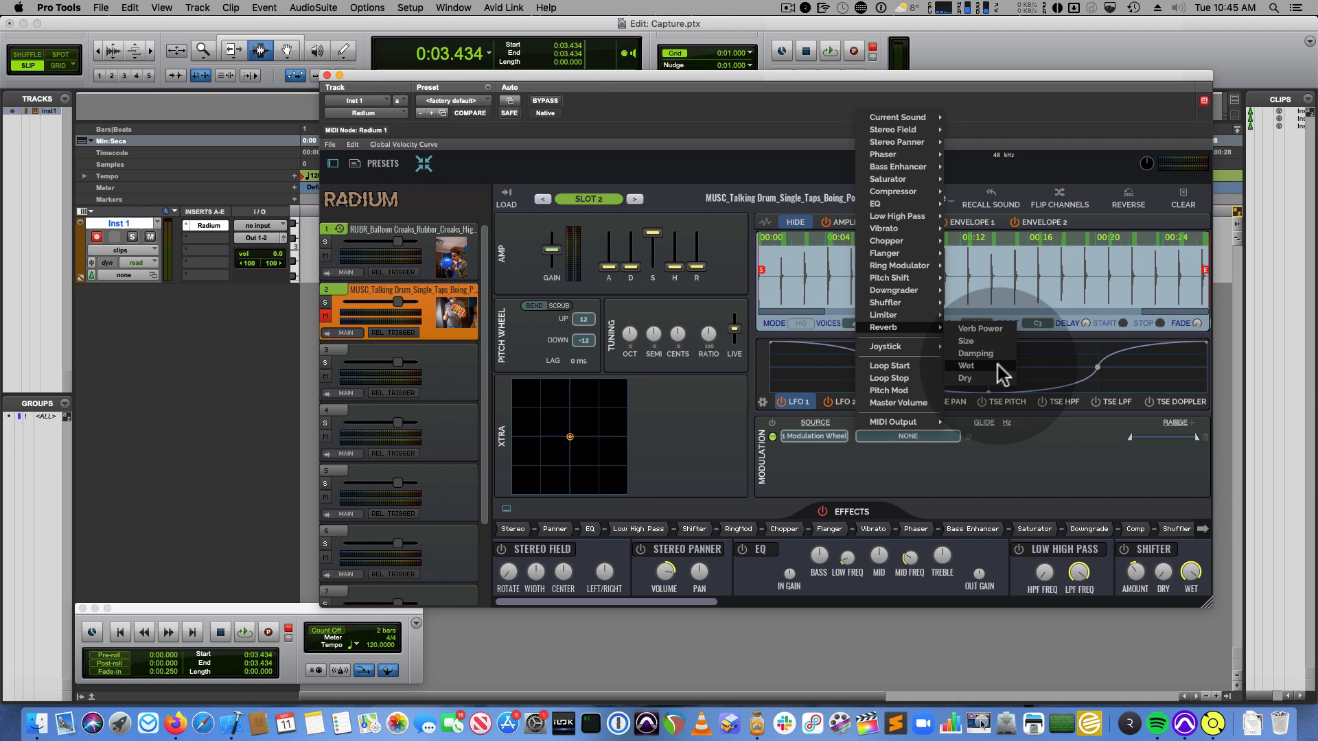
{"action": "left_click", "coordinate": [966, 366]}
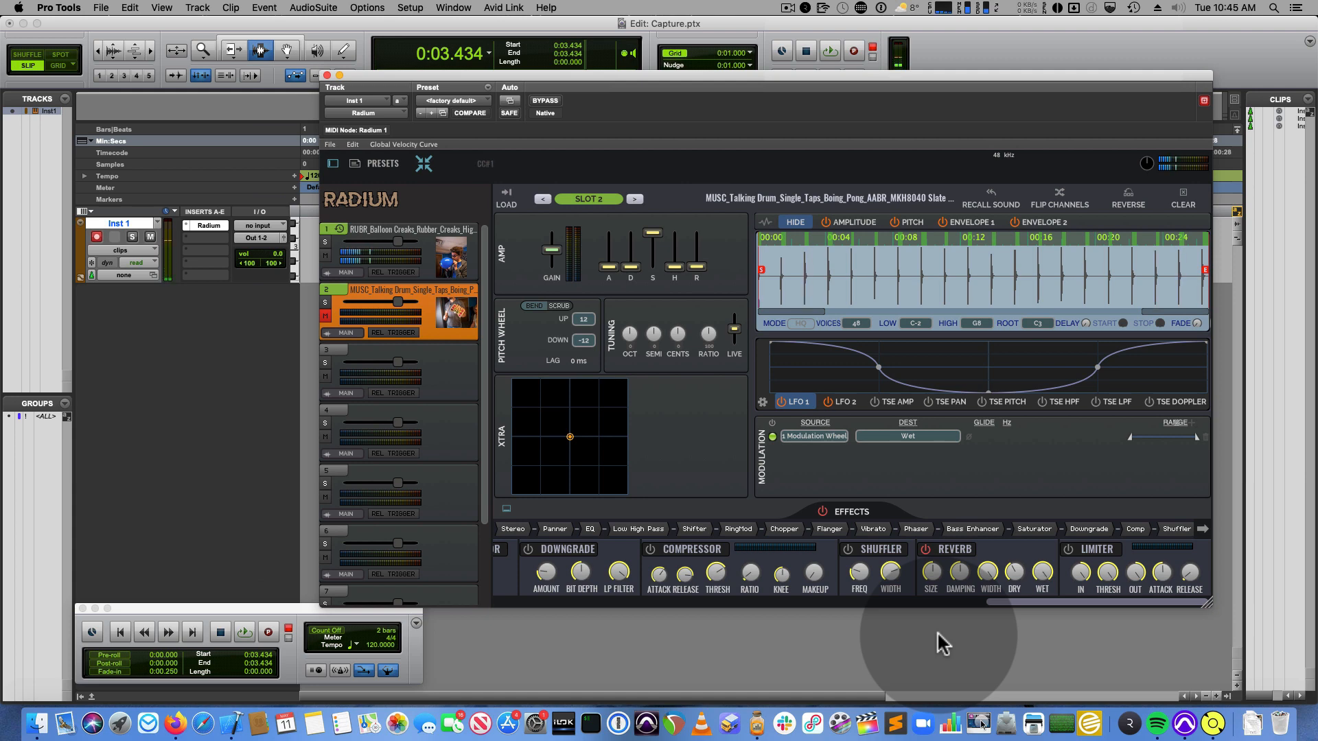
{"action": "mouse_move", "coordinate": [935, 577]}
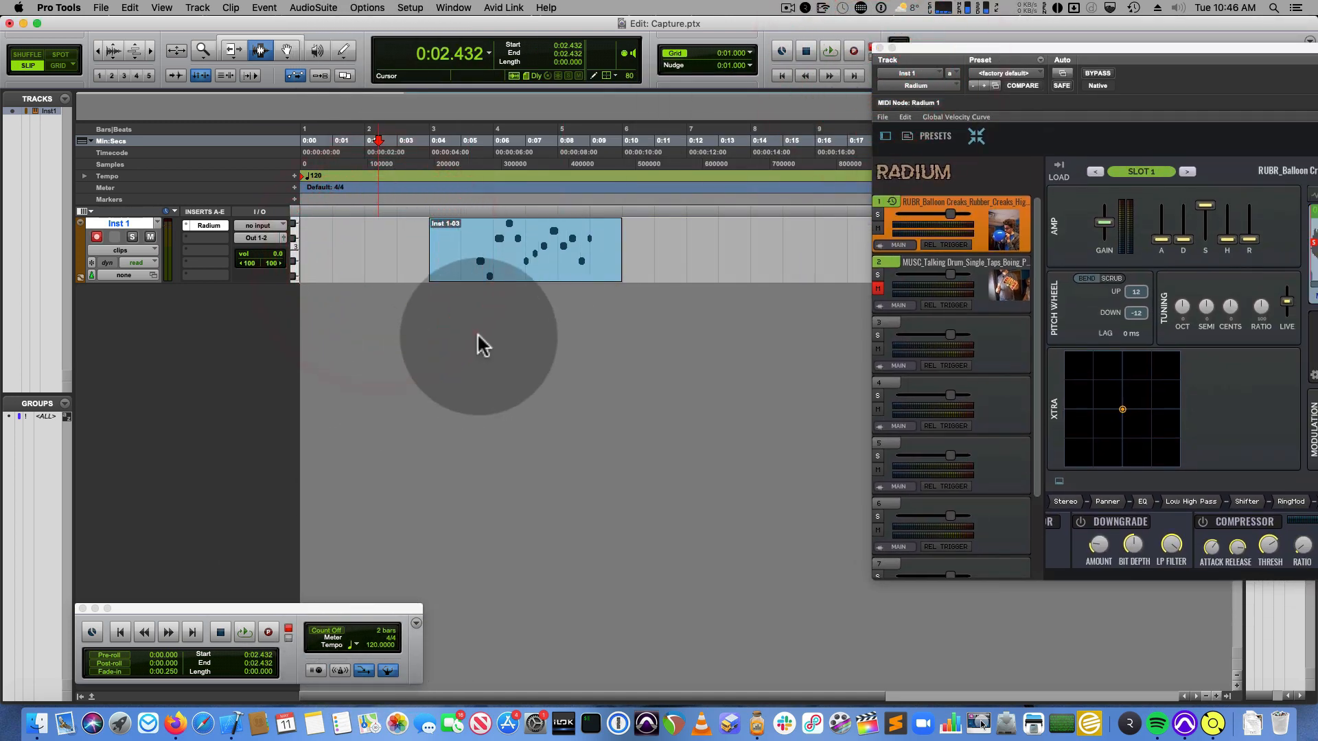
Record a new Inst 1 take with mod wheel movements, then stop
{"action": "left_click", "coordinate": [267, 632]}
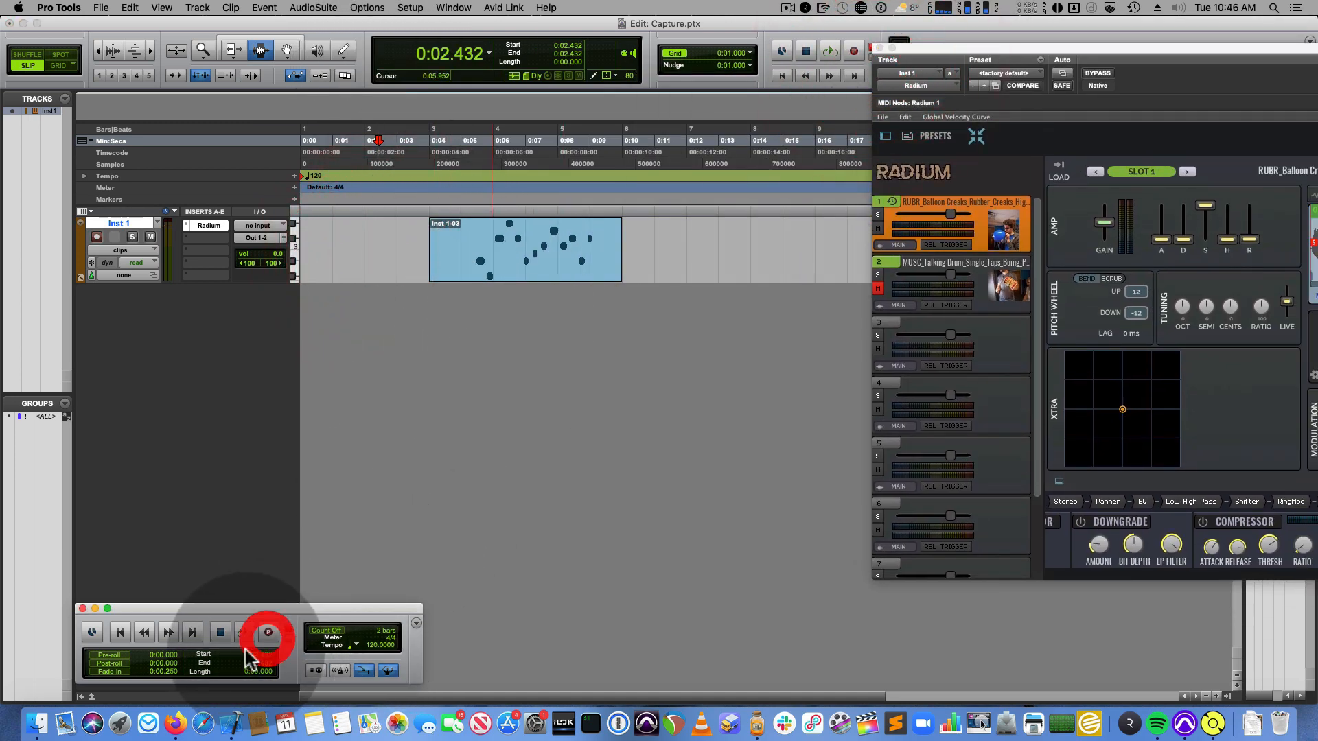
{"action": "left_click", "coordinate": [267, 631]}
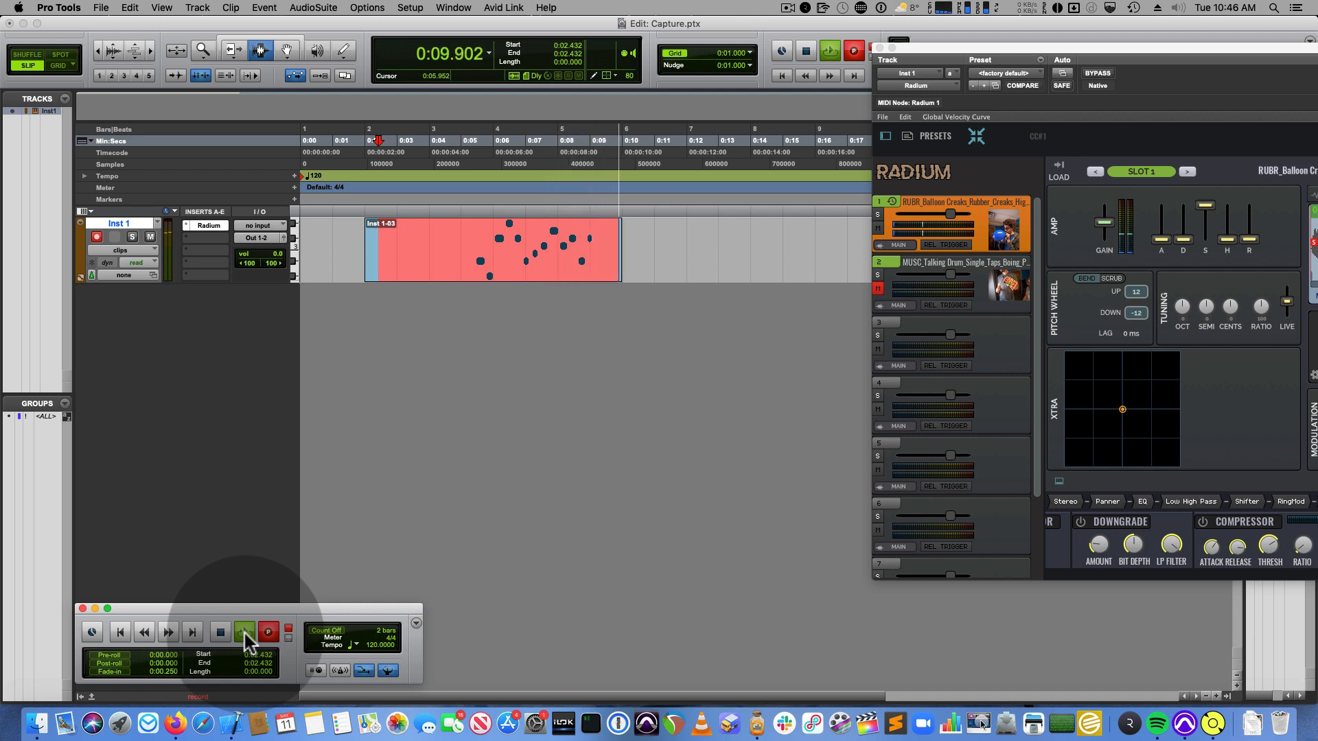
{"action": "left_click", "coordinate": [244, 631]}
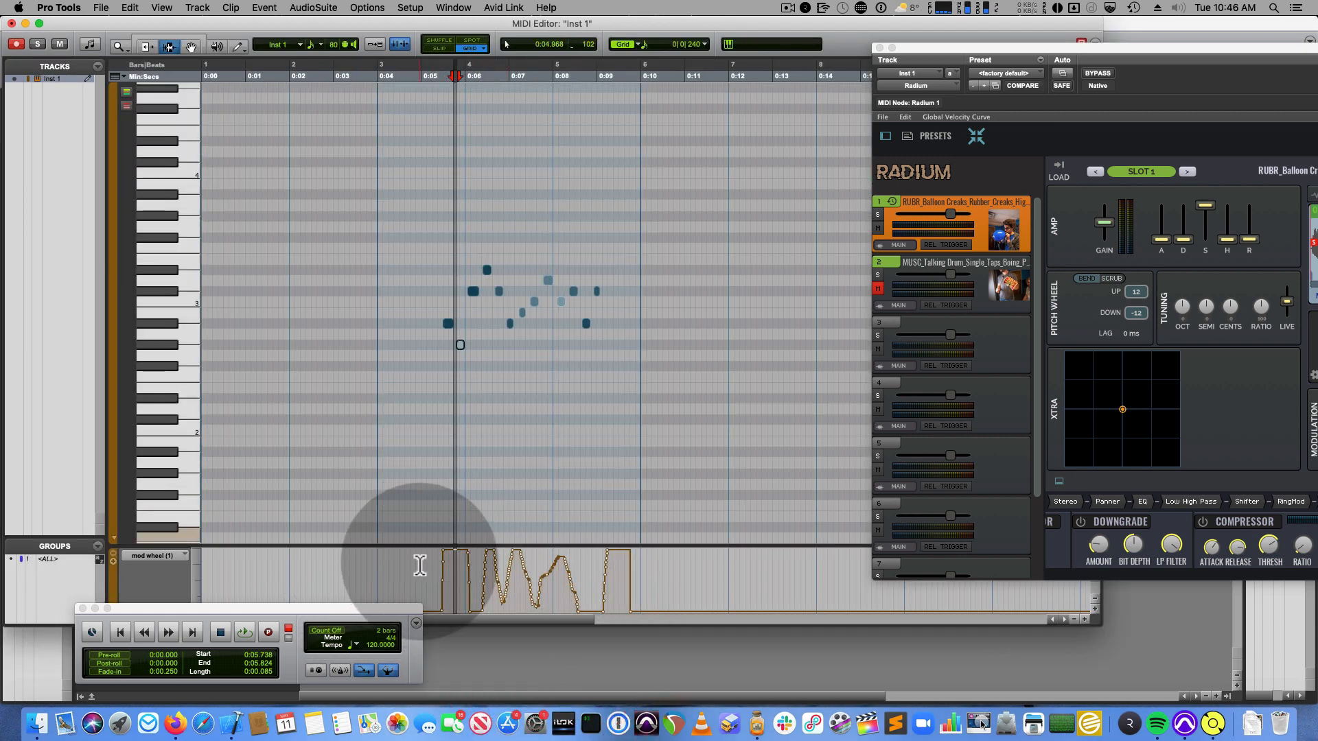
Open the Inst 1 clip in the MIDI Editor to view its notes and mod wheel lane
{"action": "left_click", "coordinate": [244, 632]}
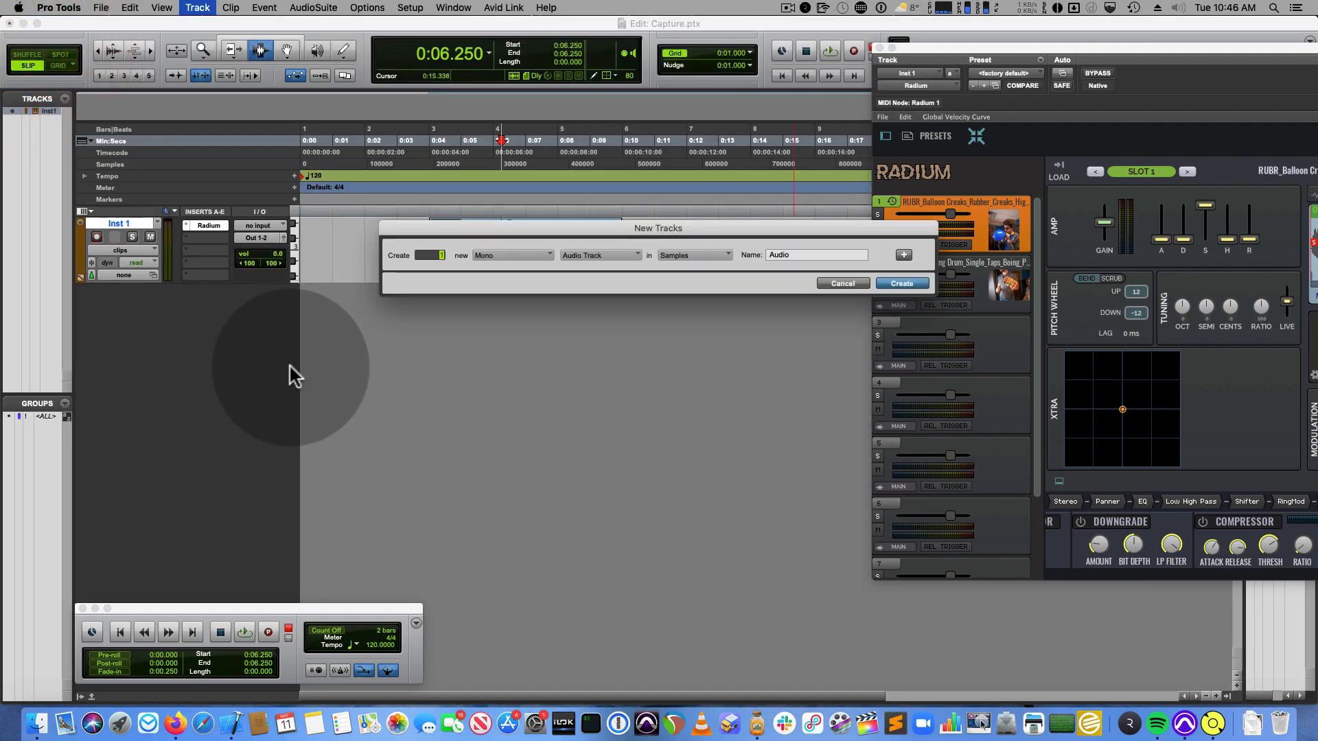
Make the new track a stereo aux input and feed Aux 1 from Radium's RA88 Bus #1
{"action": "left_click", "coordinate": [598, 254]}
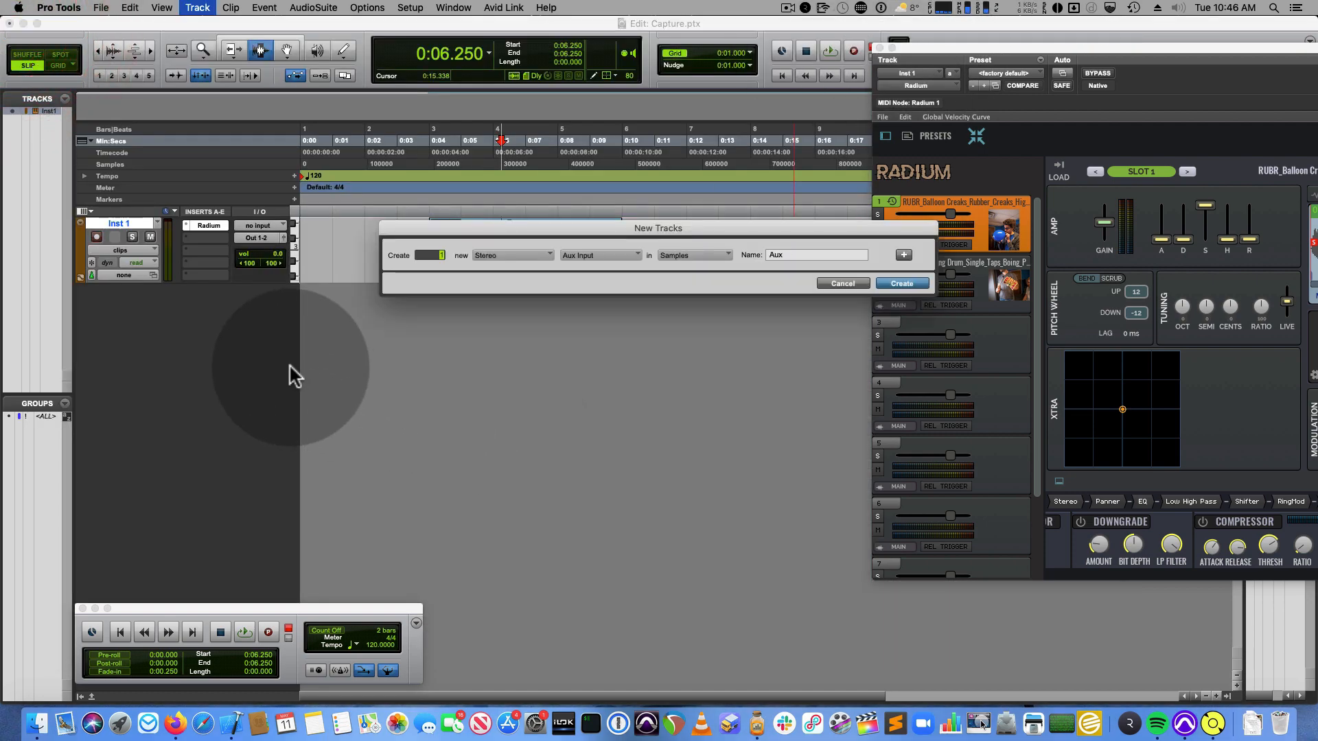
{"action": "left_click", "coordinate": [900, 283]}
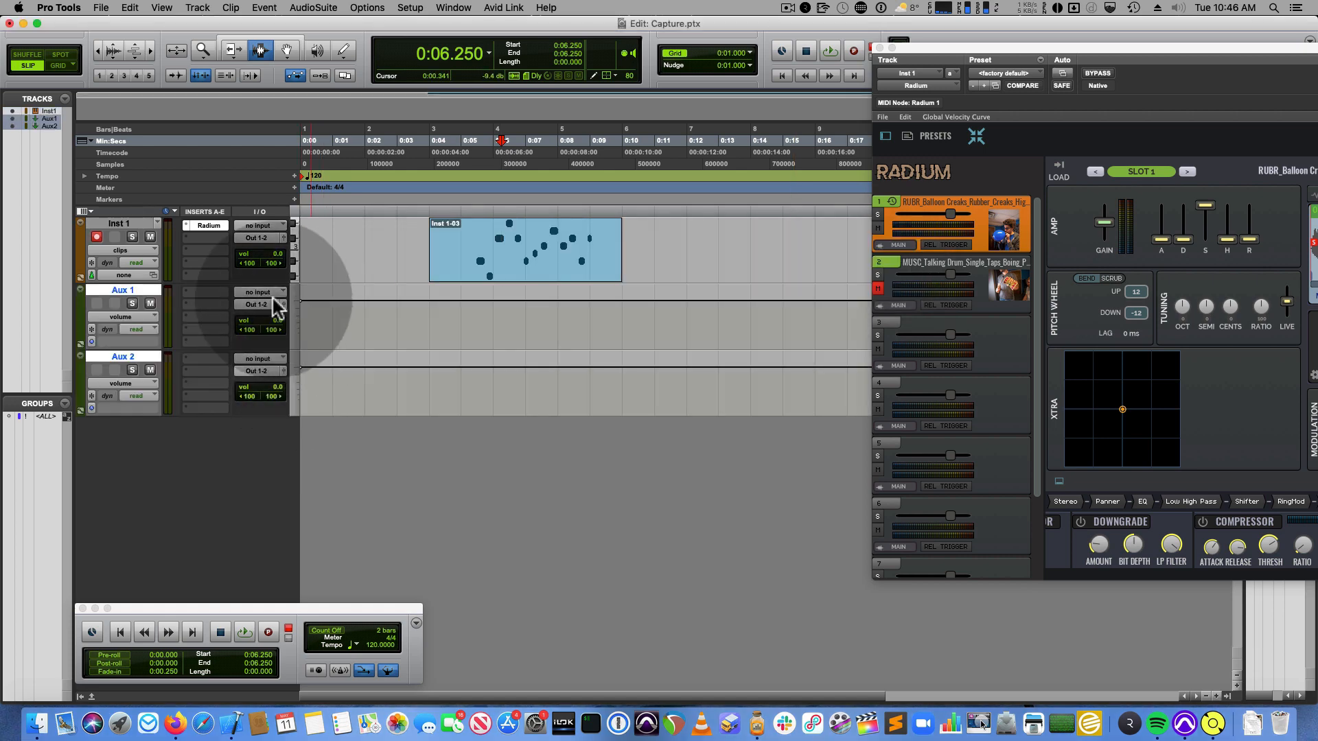
{"action": "left_click", "coordinate": [261, 225]}
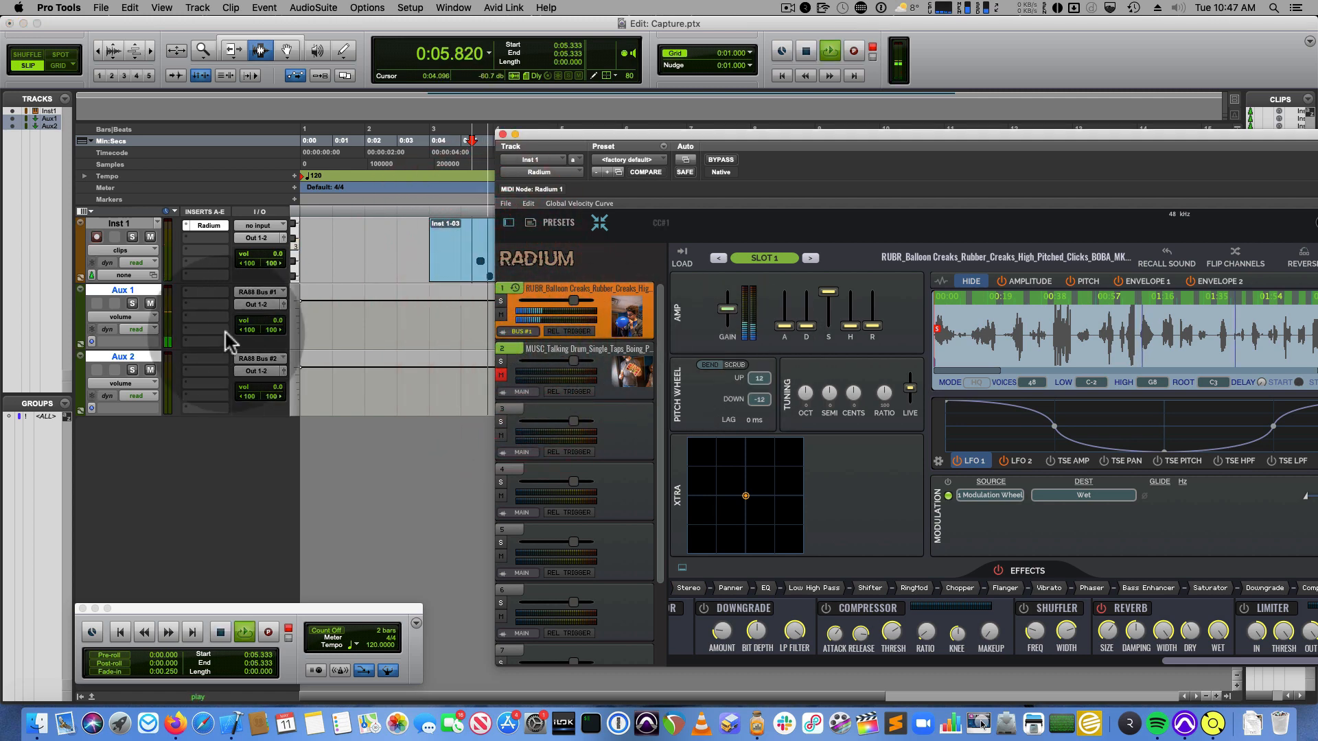
{"action": "left_click", "coordinate": [521, 331]}
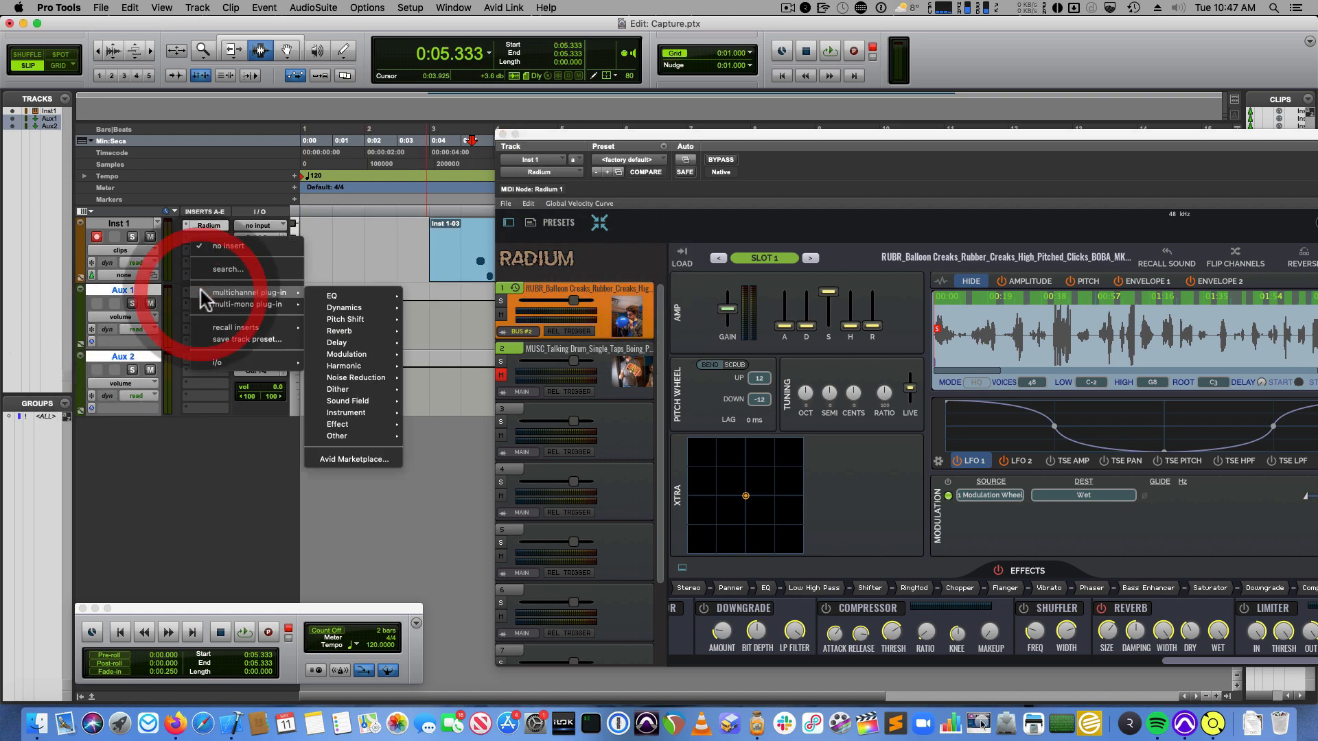
Insert the Q8 EQ on Aux 1 and pull band 5 down for a cut near 369 Hz
{"action": "left_click", "coordinate": [333, 296]}
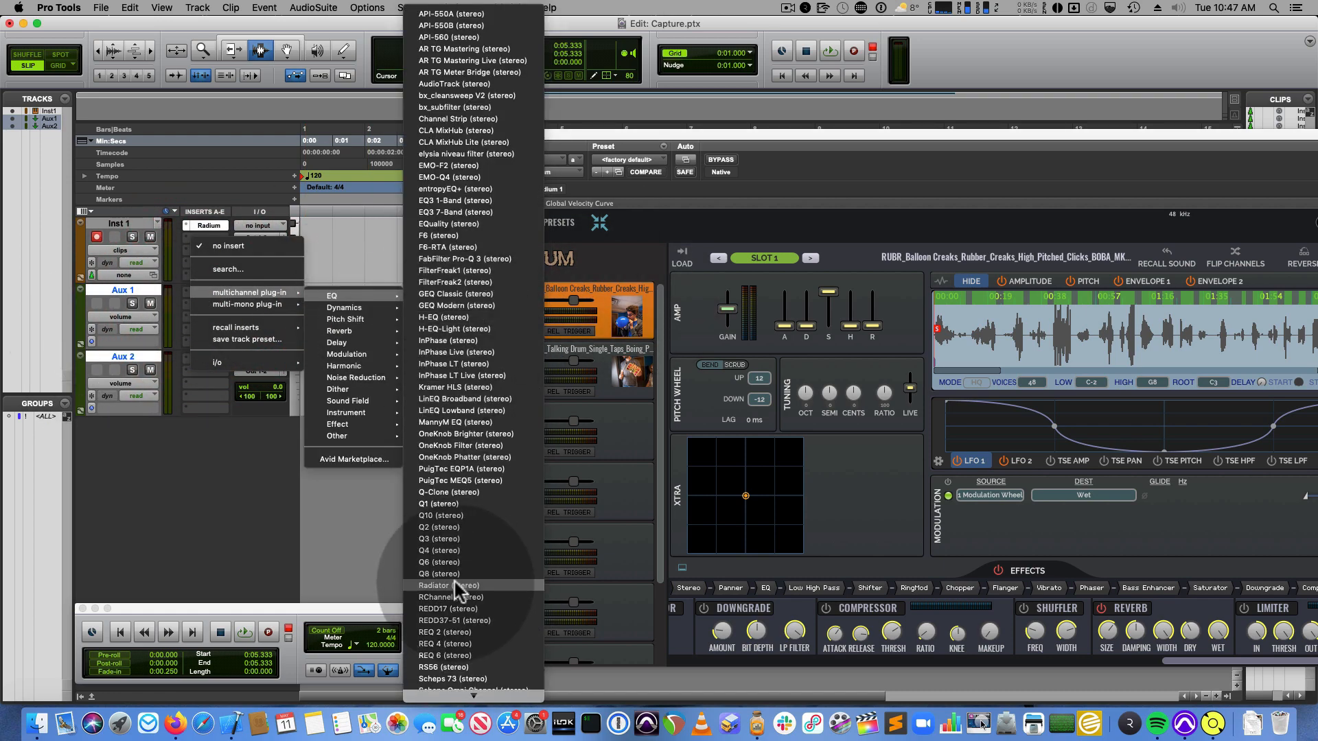
{"action": "left_click", "coordinate": [448, 584]}
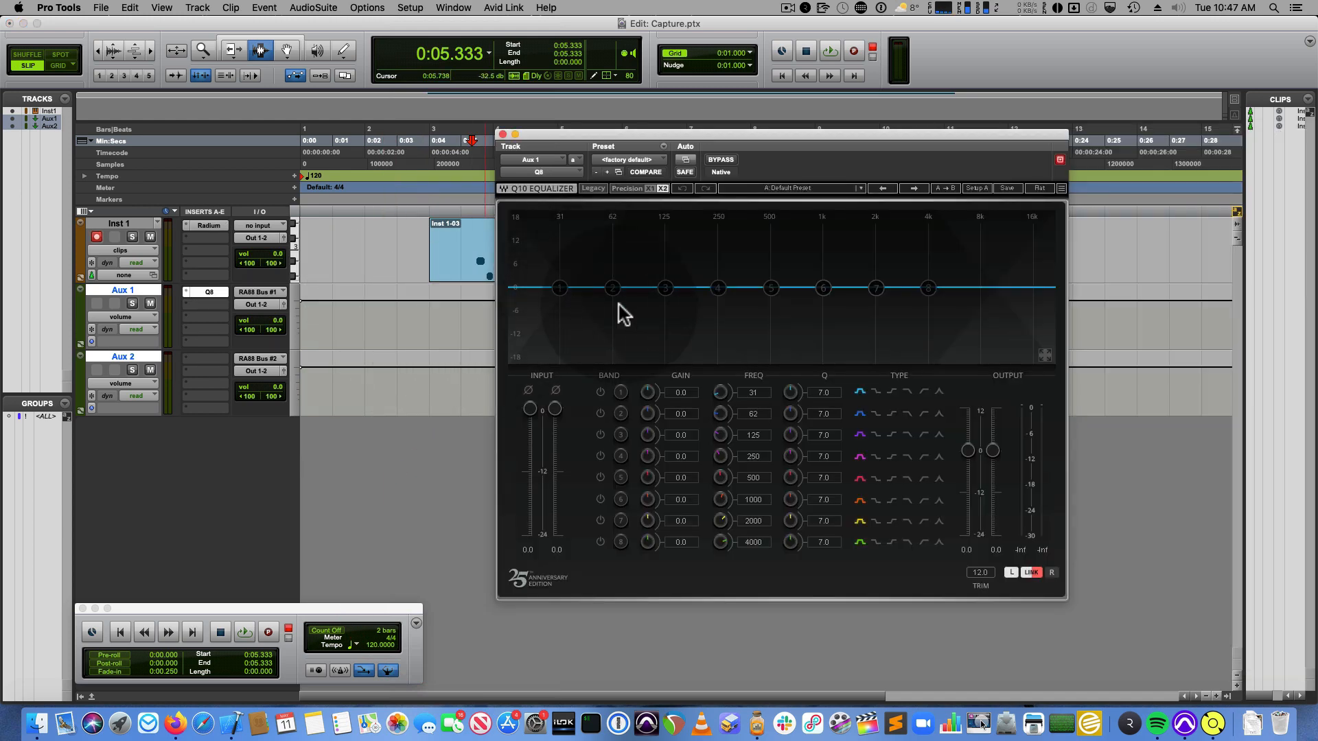
{"action": "left_click_drag", "start_coordinate": [770, 287], "coordinate": [768, 317]}
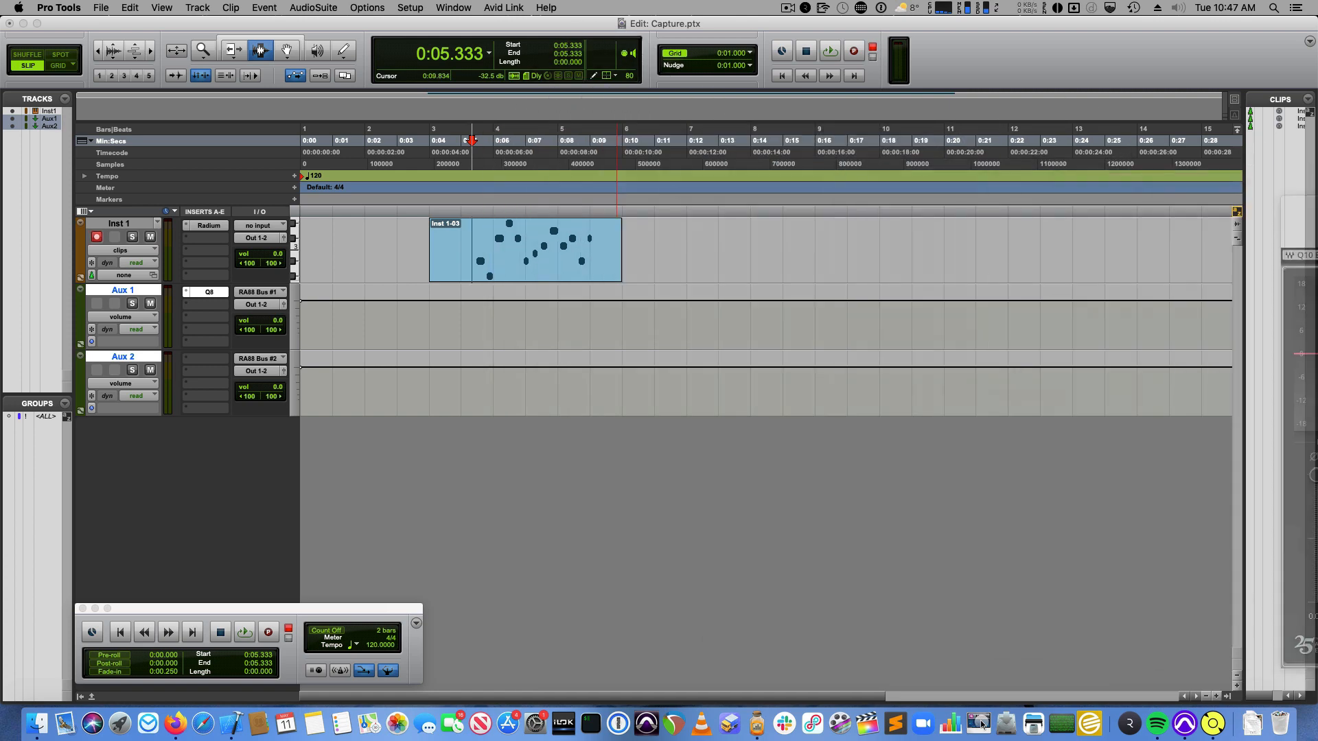
Route Radium's first slot to Bus 1 and bring the Q8 EQ window back
{"action": "left_click", "coordinate": [208, 292]}
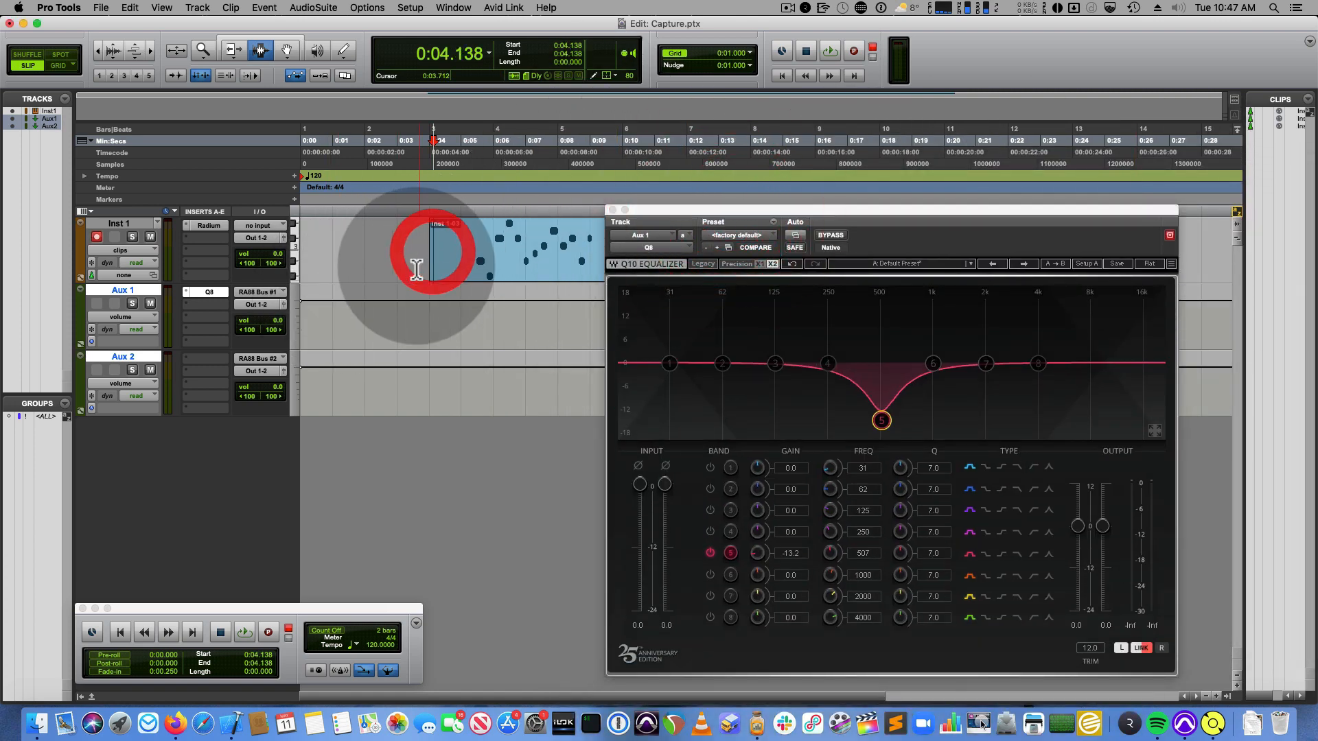
{"action": "left_click", "coordinate": [207, 225]}
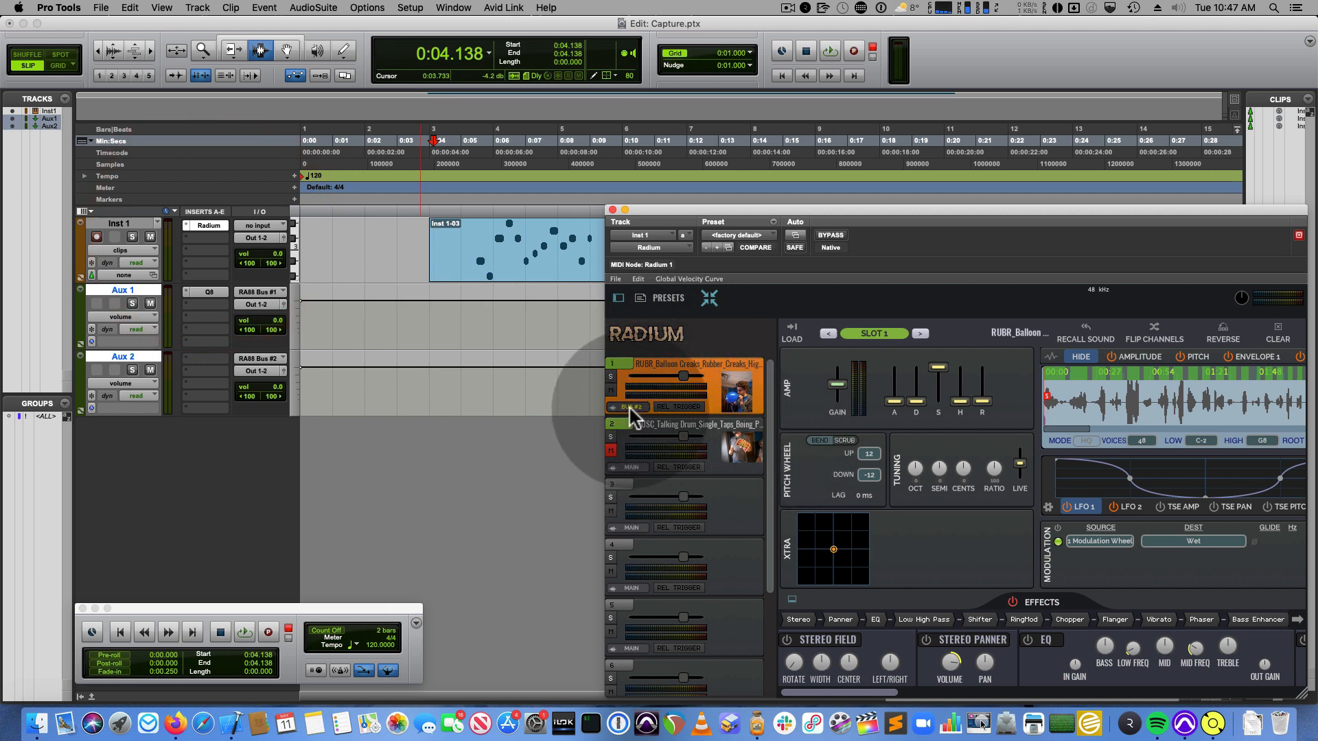
{"action": "left_click", "coordinate": [630, 406]}
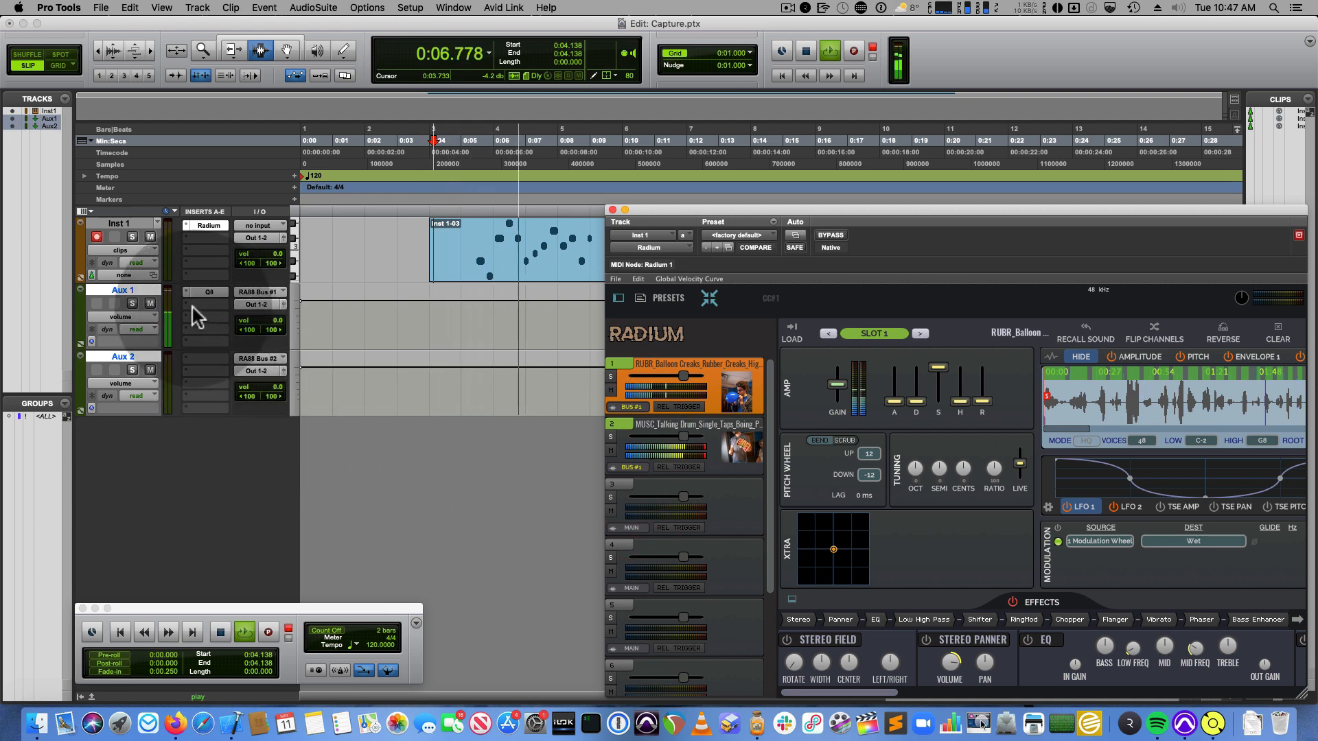
{"action": "left_click", "coordinate": [205, 291]}
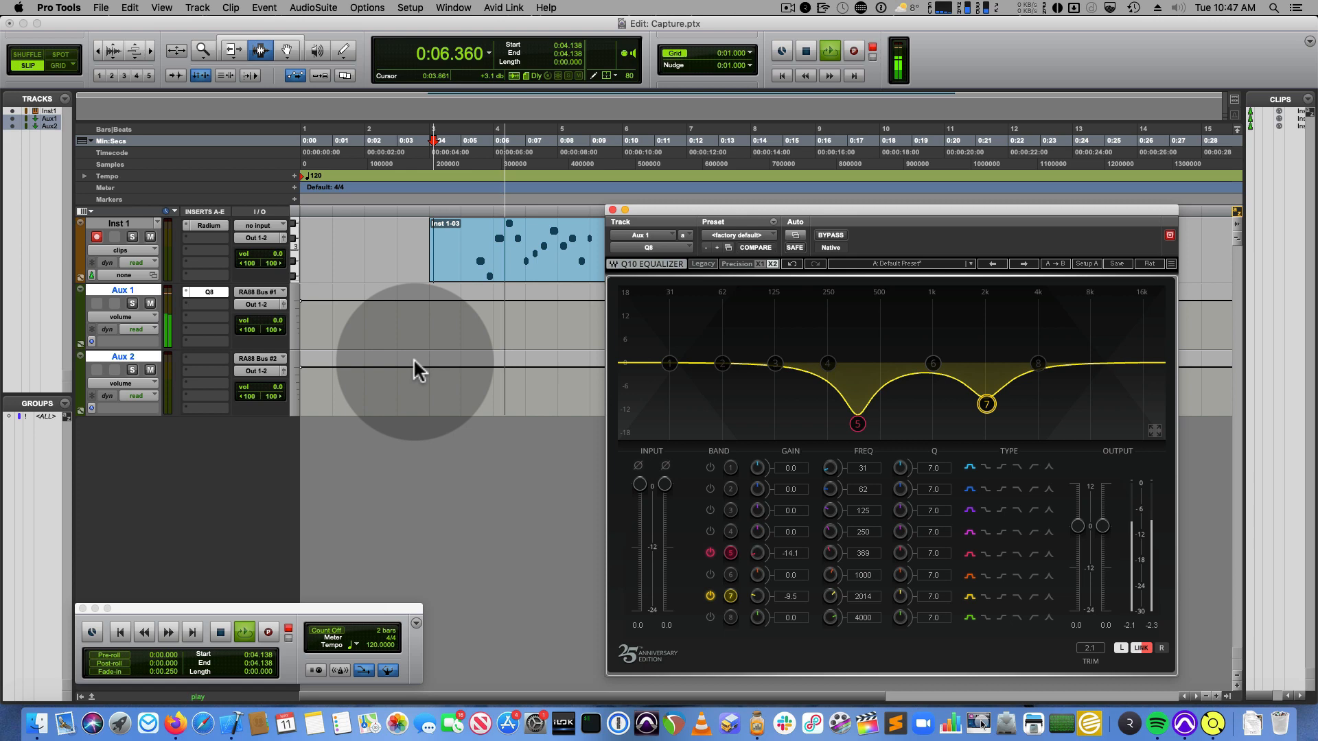
{"action": "left_click", "coordinate": [204, 225]}
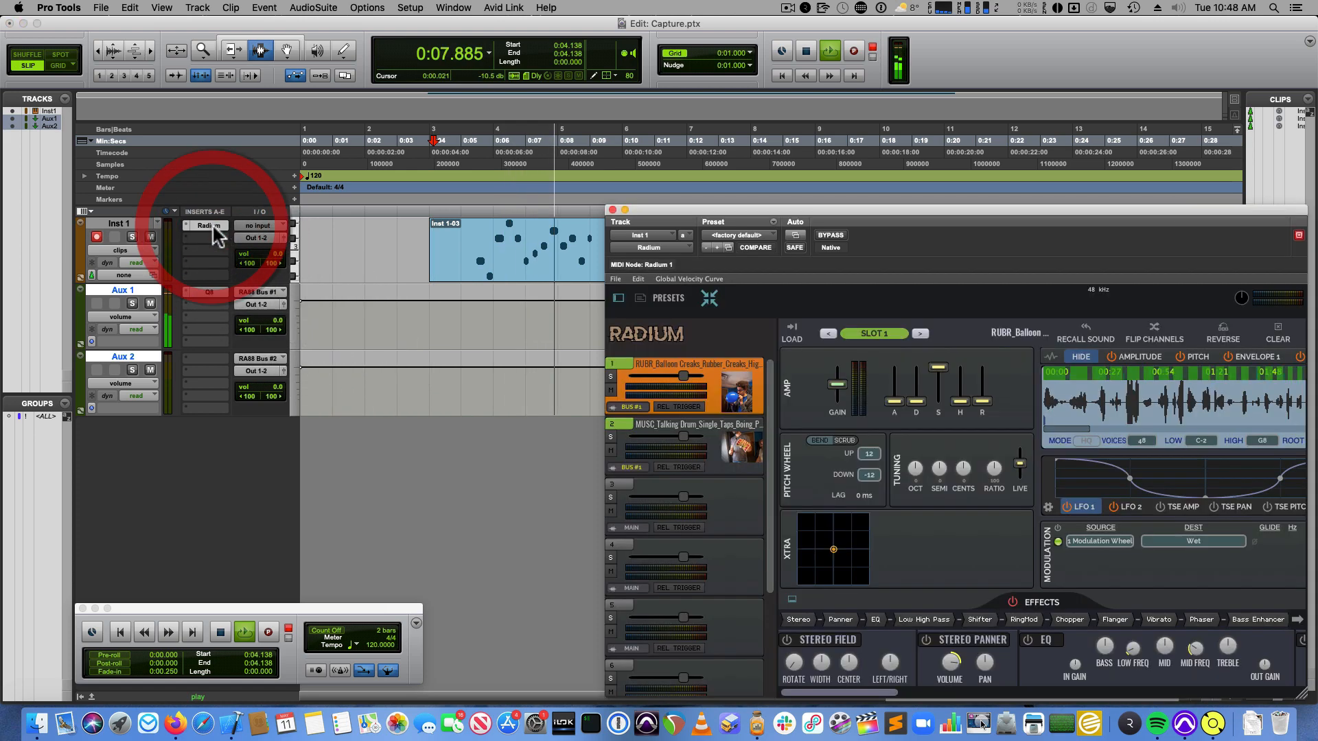
Open the Radium instrument on Inst 1 to route slot 2 to Bus 2
{"action": "left_click", "coordinate": [631, 467]}
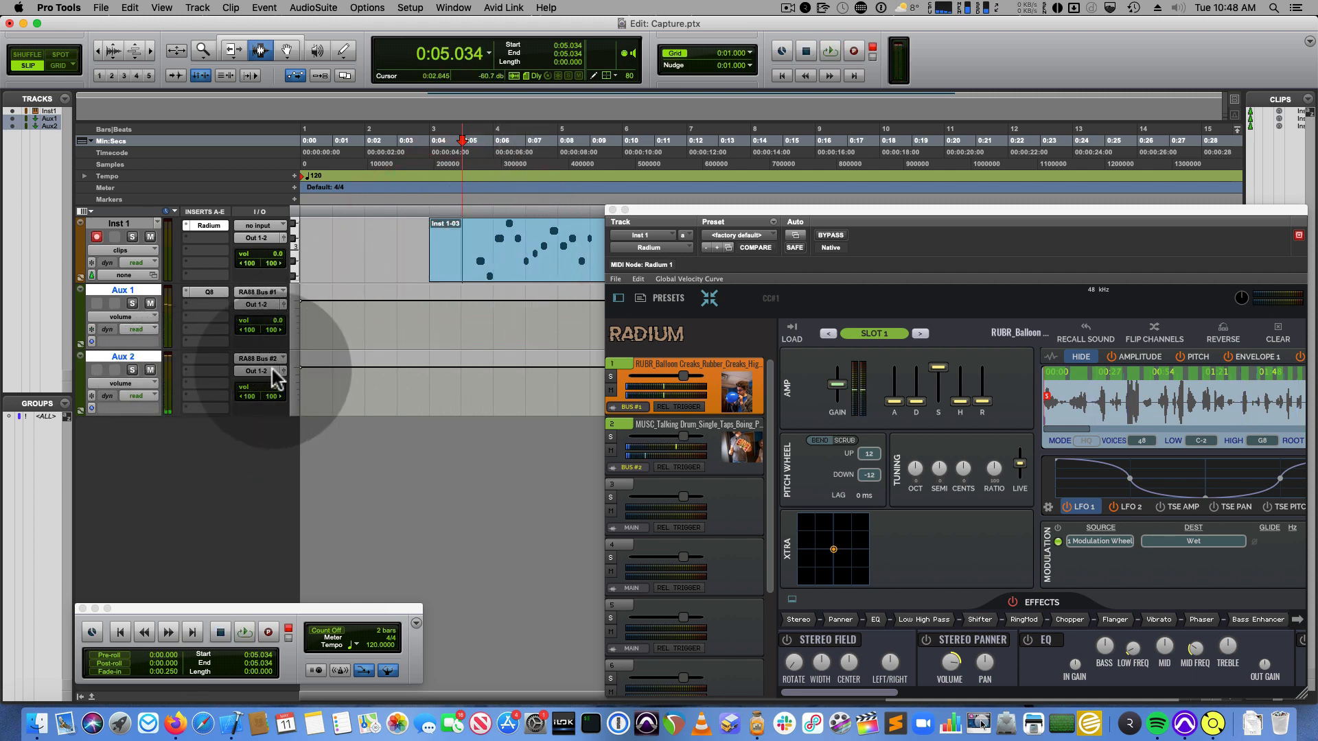
{"action": "mouse_move", "coordinate": [256, 371]}
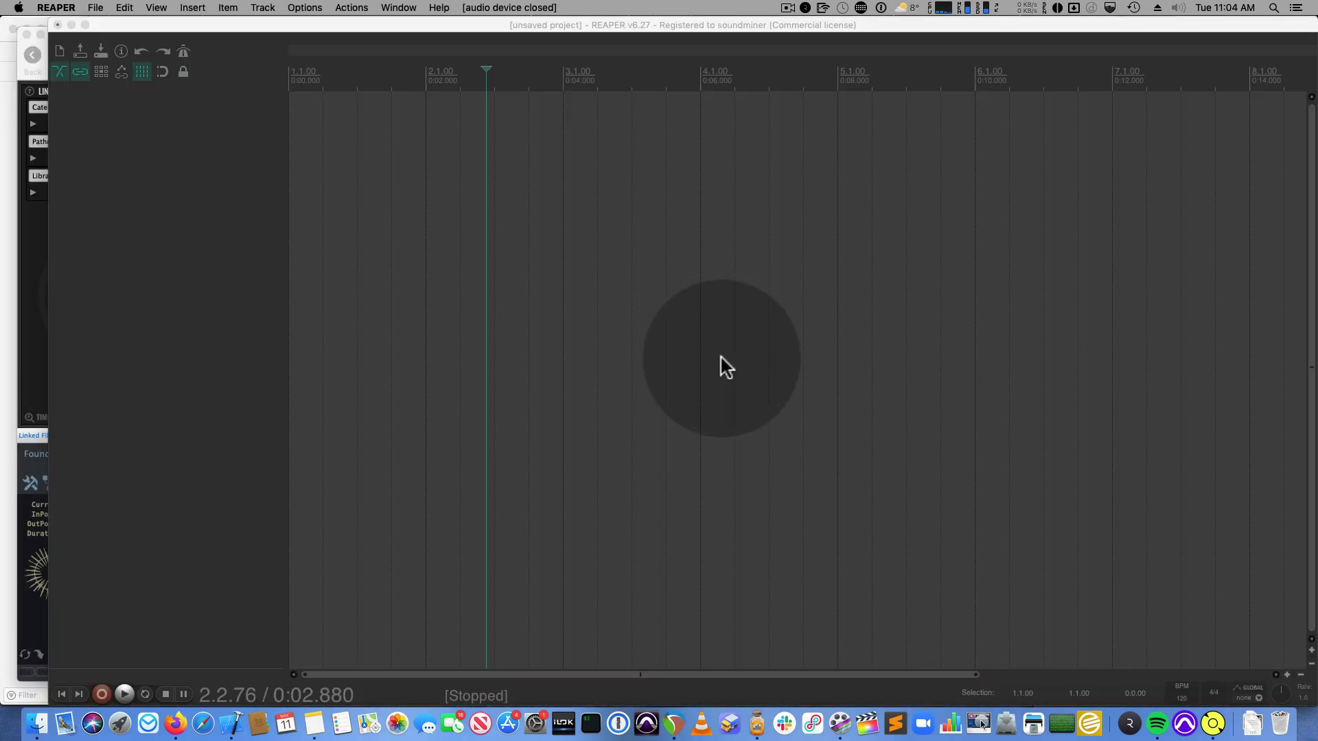
{"action": "mouse_move", "coordinate": [672, 118]}
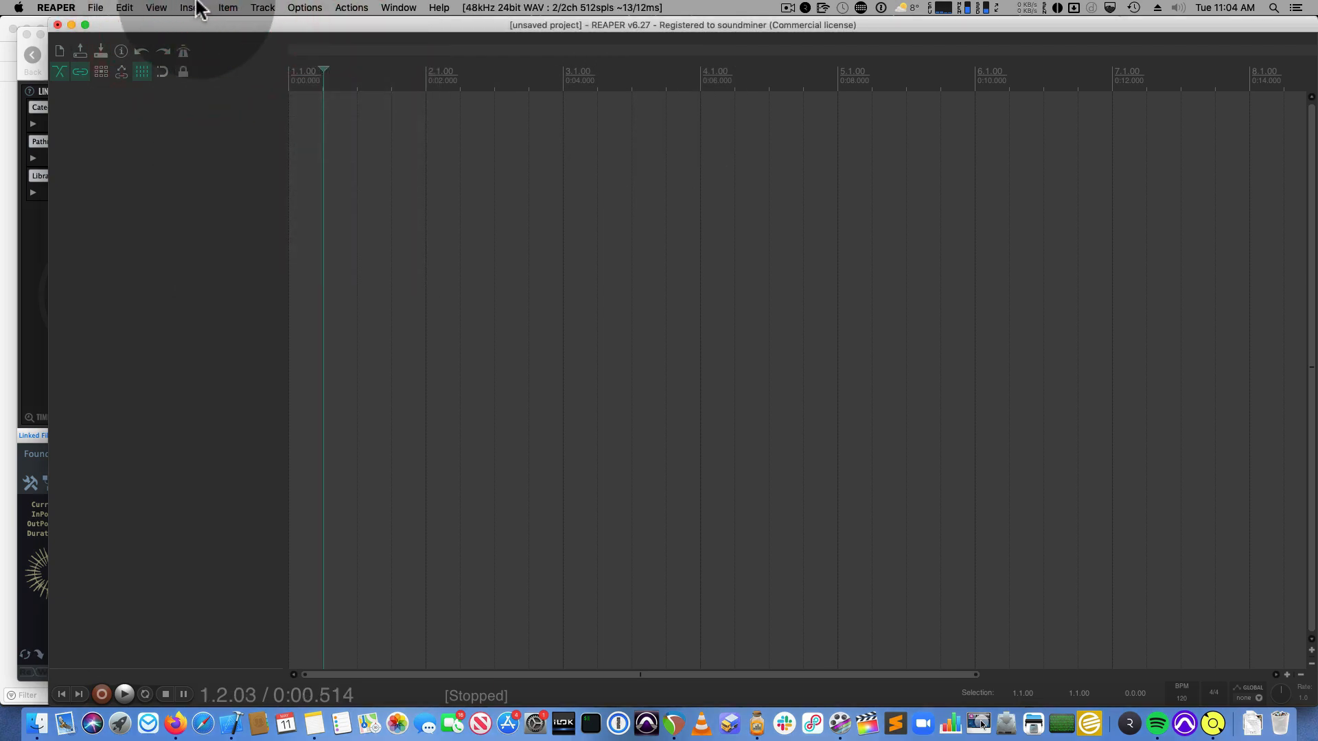
Add AUi: Radium as a virtual instrument on a new REAPER track, building routing for all outputs
{"action": "left_click", "coordinate": [154, 7]}
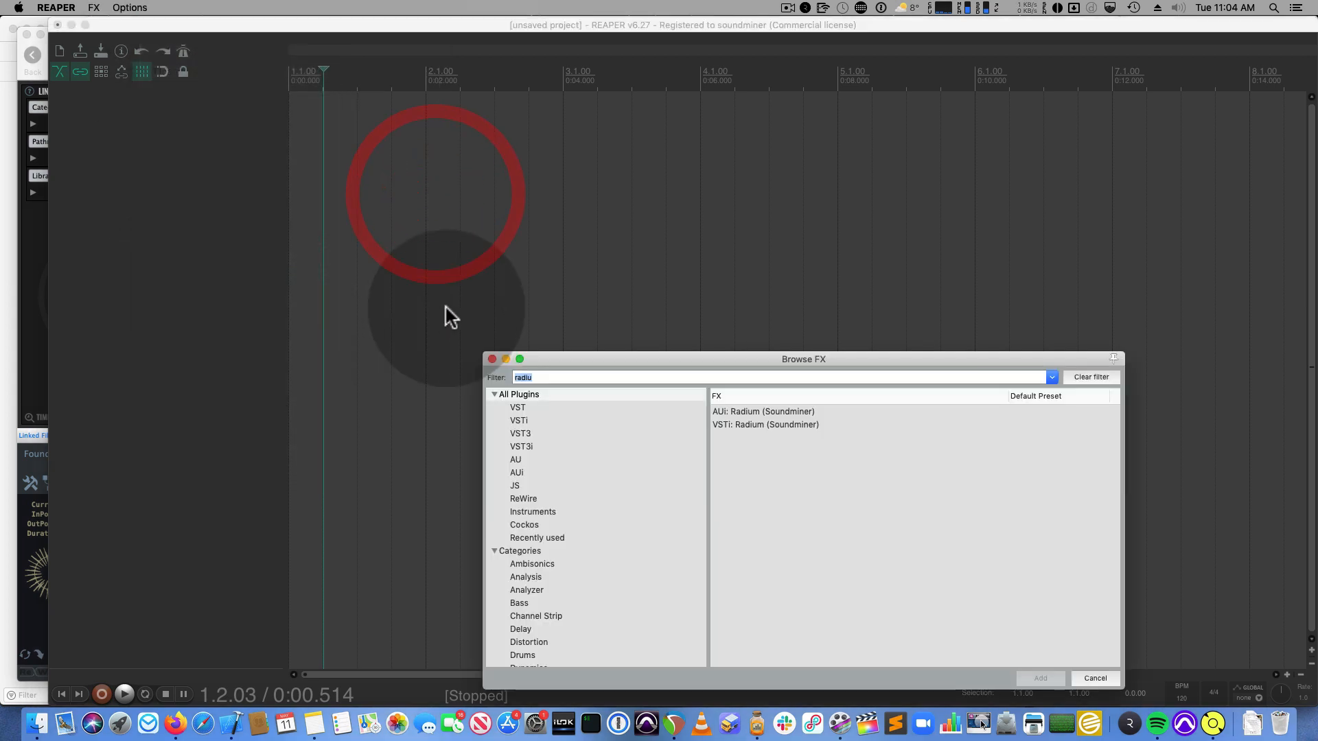
{"action": "left_click", "coordinate": [762, 412]}
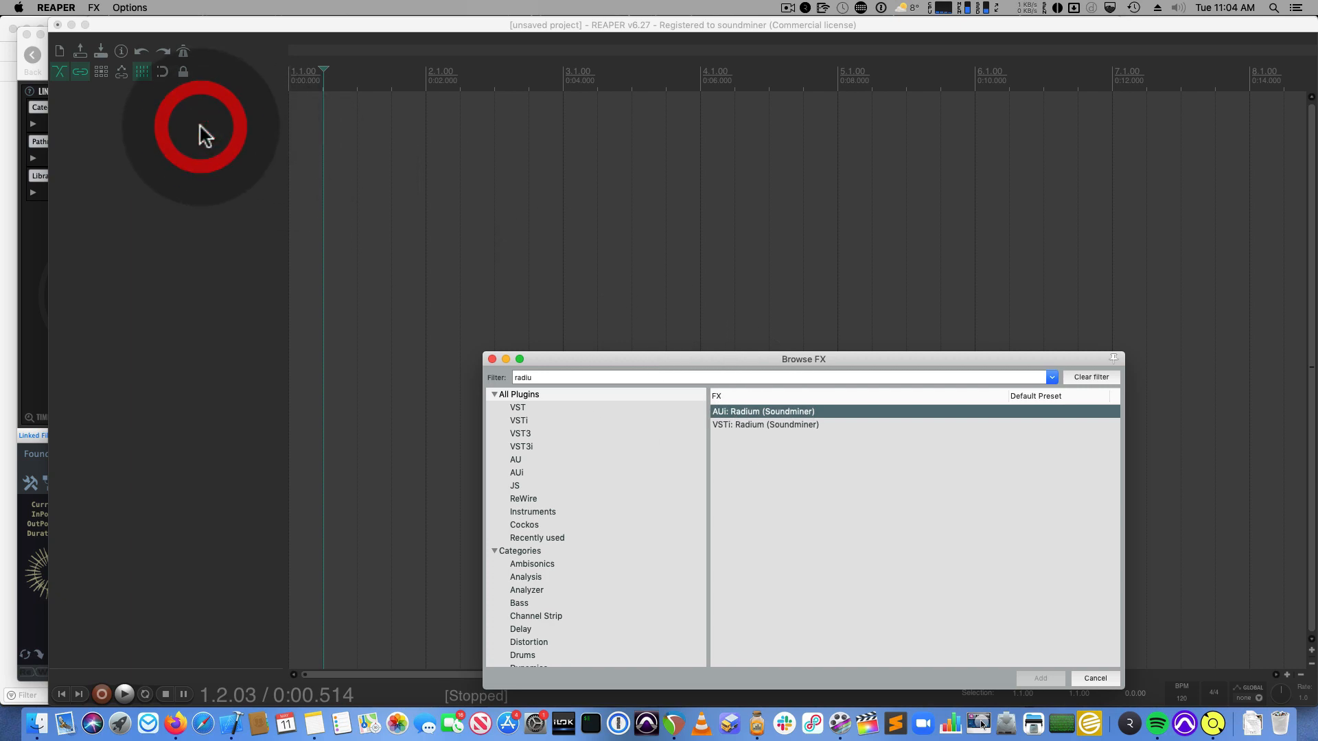
{"action": "double_click", "coordinate": [763, 411]}
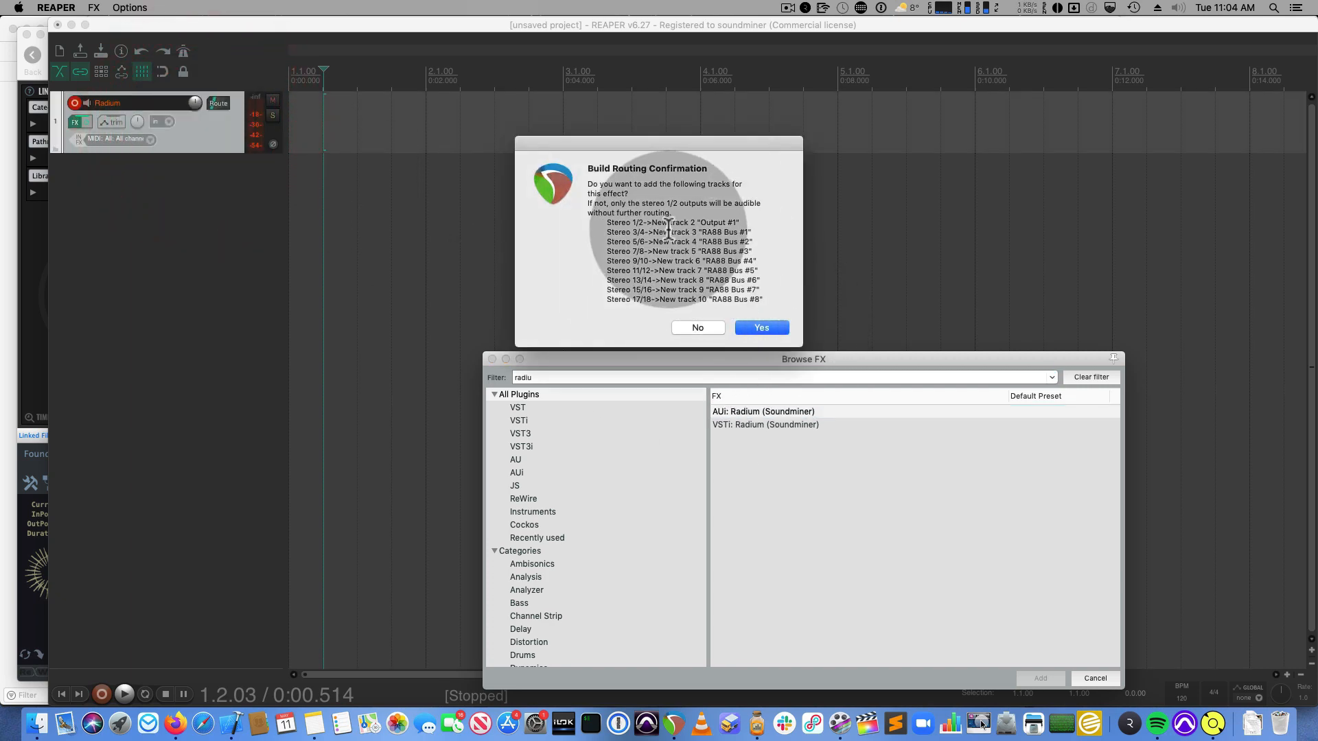
{"action": "left_click", "coordinate": [760, 327]}
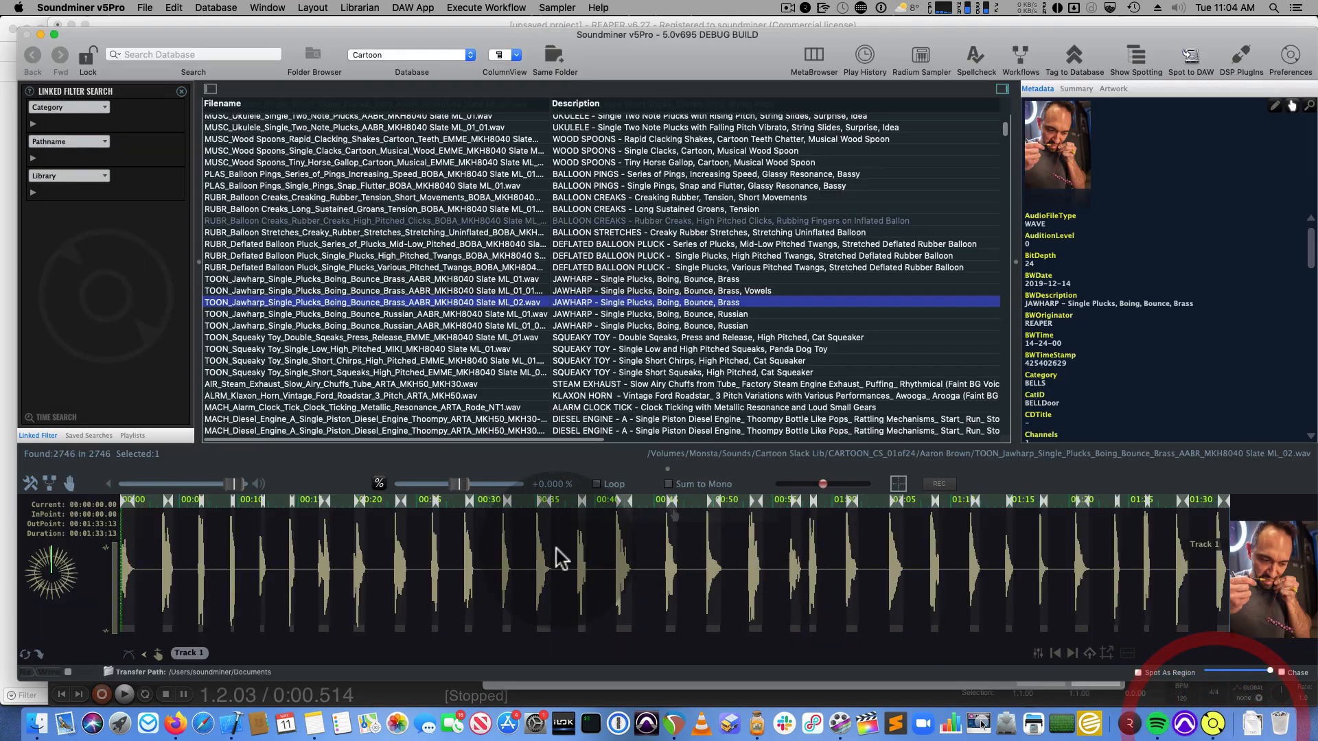
Spot the brass jawharp pluck recording from Soundminer into Radium's first slot
{"action": "key", "text": "cmd+tab"}
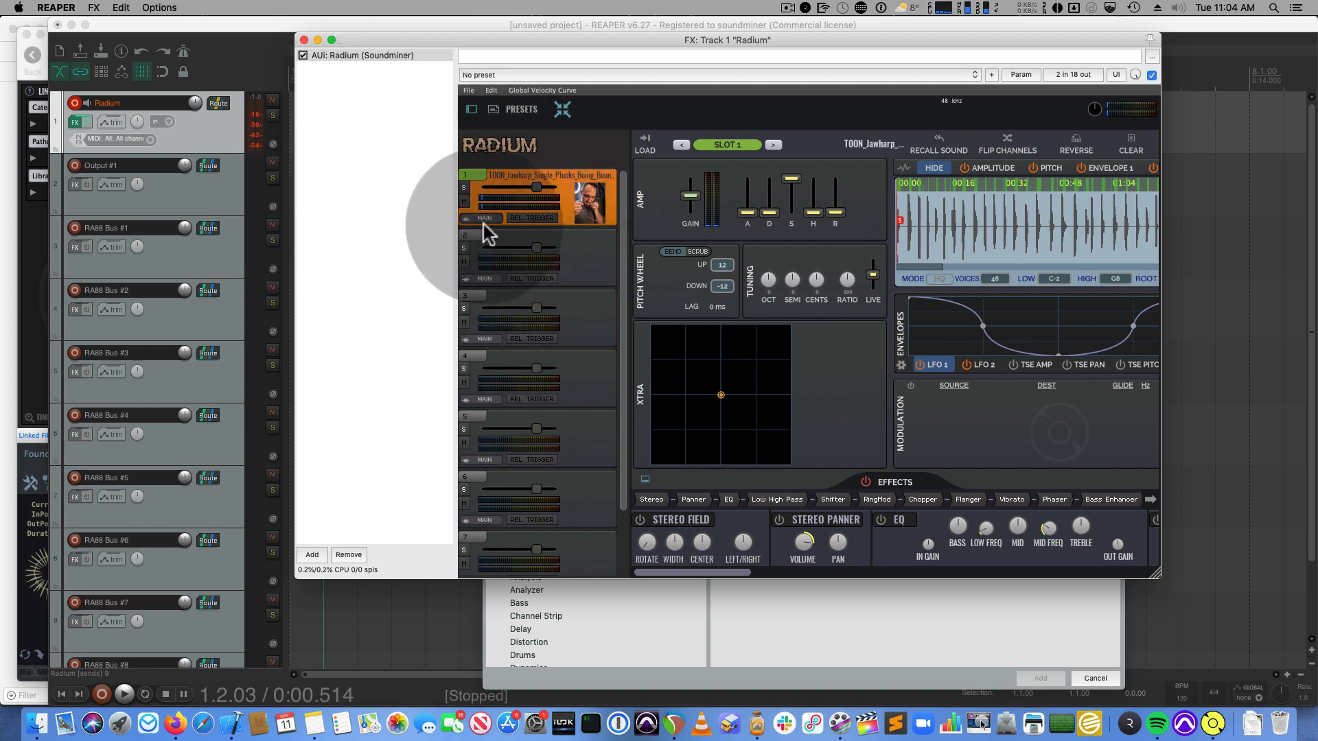
Delete the nine Output and RA88 Bus tracks, confirming the removal
{"action": "left_click", "coordinate": [482, 218]}
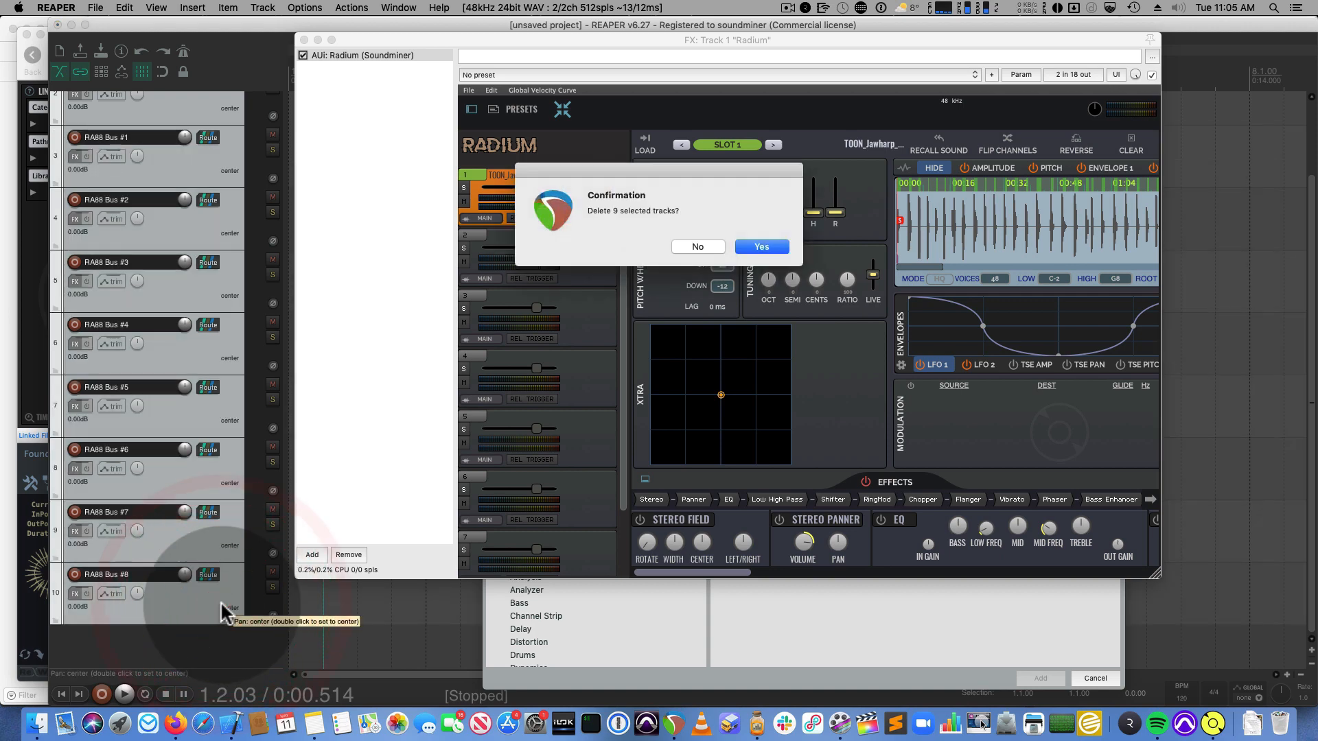
{"action": "left_click", "coordinate": [759, 247]}
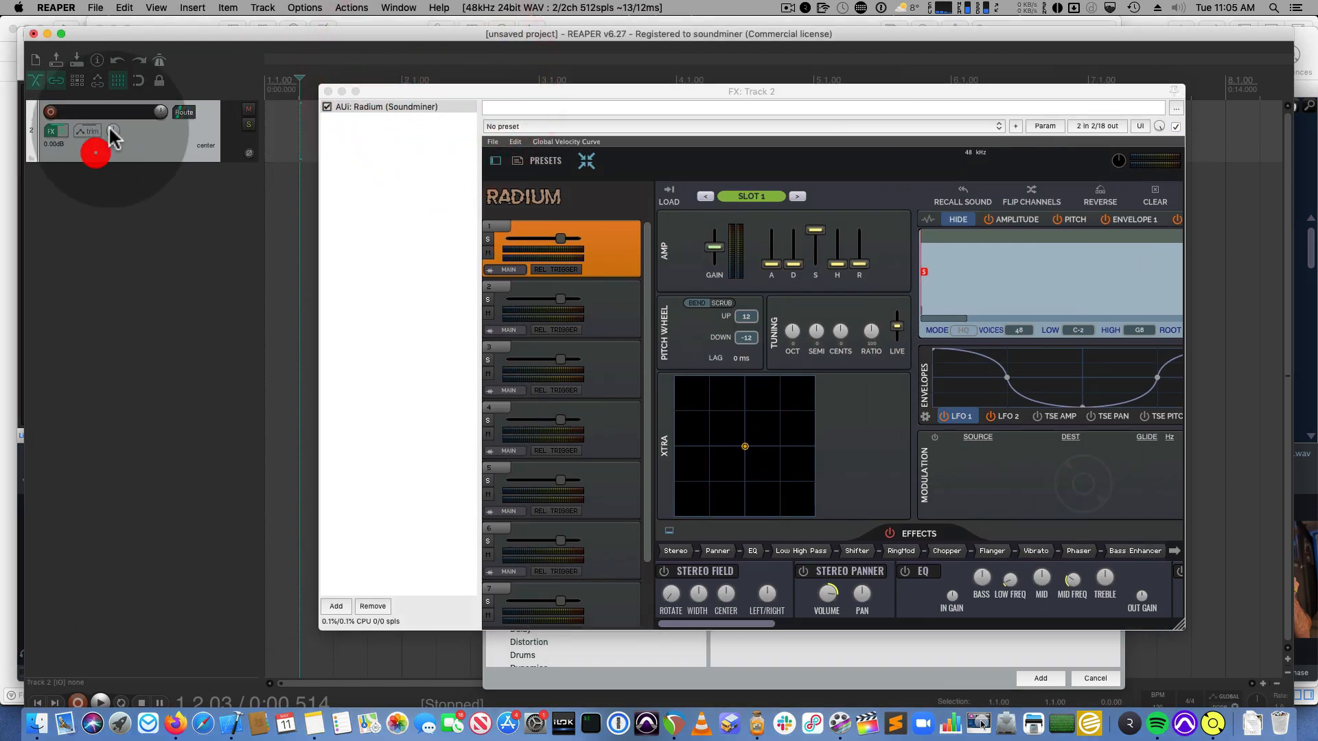
Arm track 2 to record a MIDI item playing the jawharp sound
{"action": "left_click", "coordinate": [113, 131]}
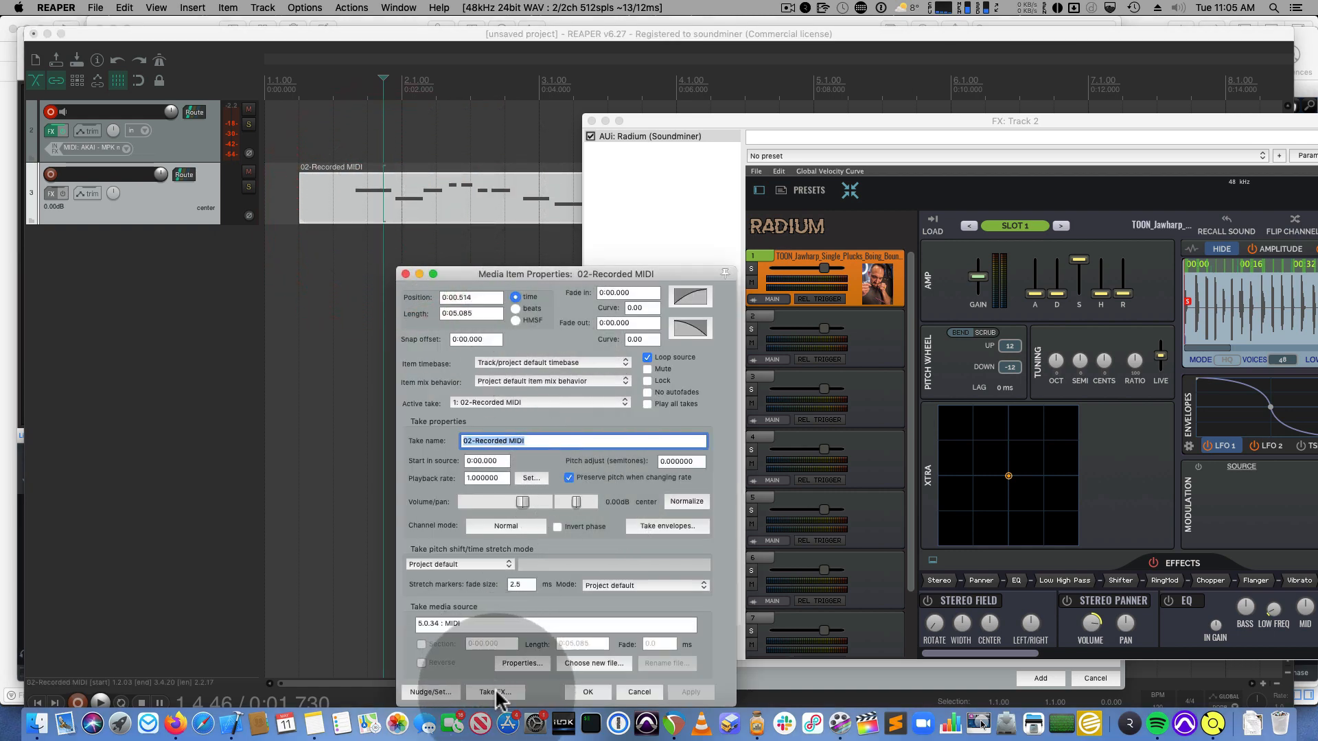
Add Radium as take FX on 02-Recorded MIDI and spot Balloon Pings into it
{"action": "left_click", "coordinate": [491, 691]}
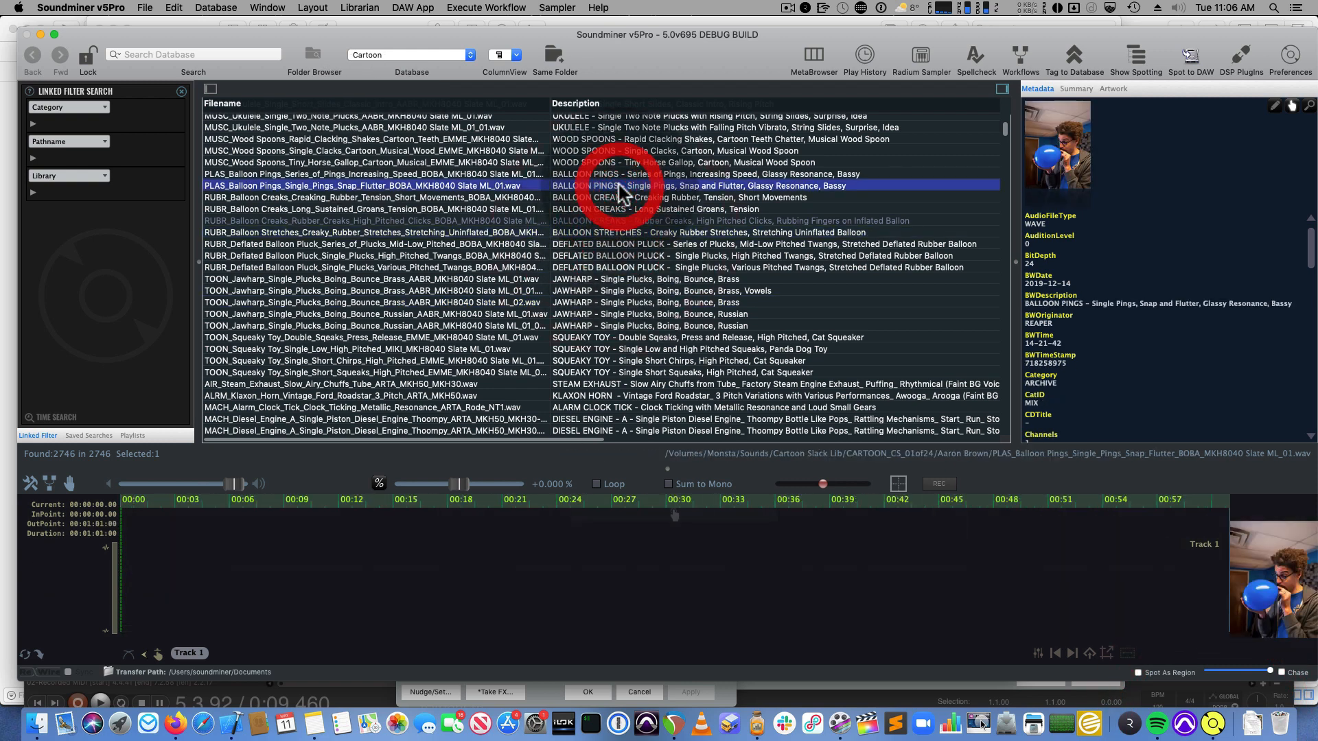
{"action": "double_click", "coordinate": [370, 185]}
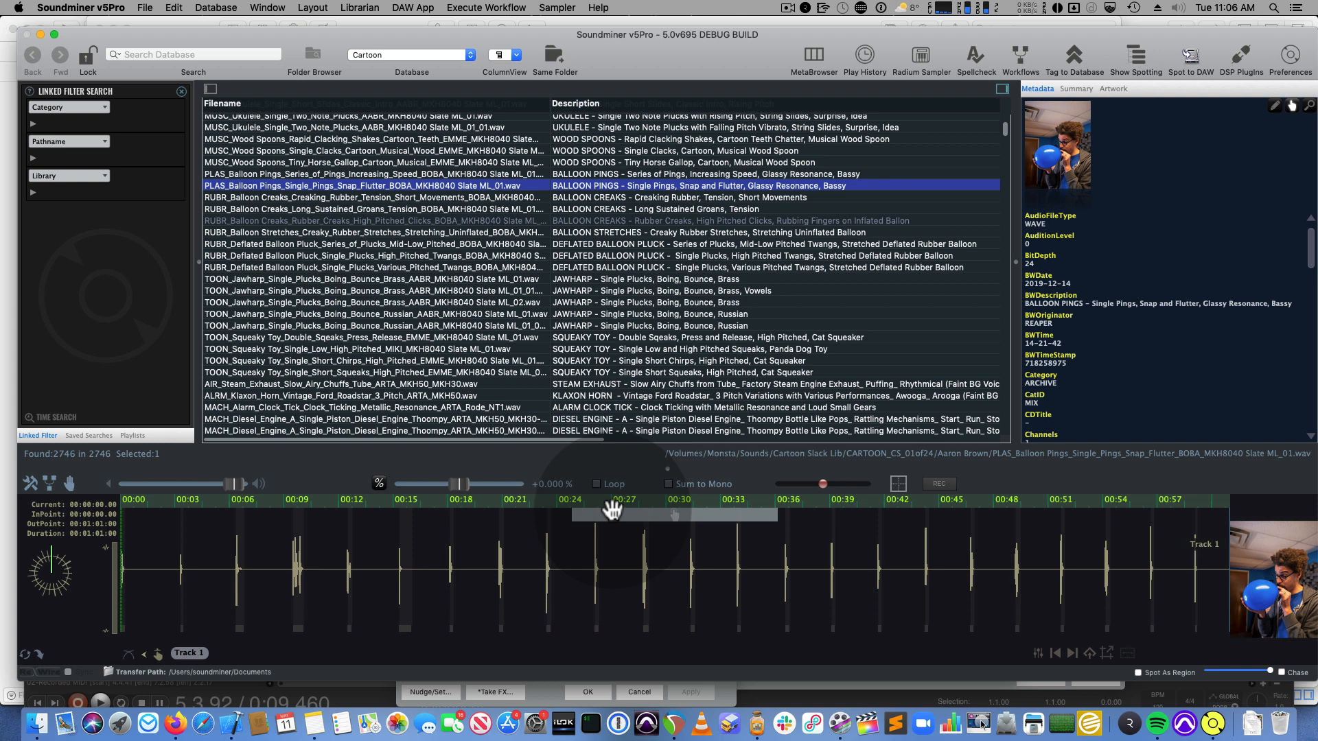
{"action": "key", "text": "cmd+tab"}
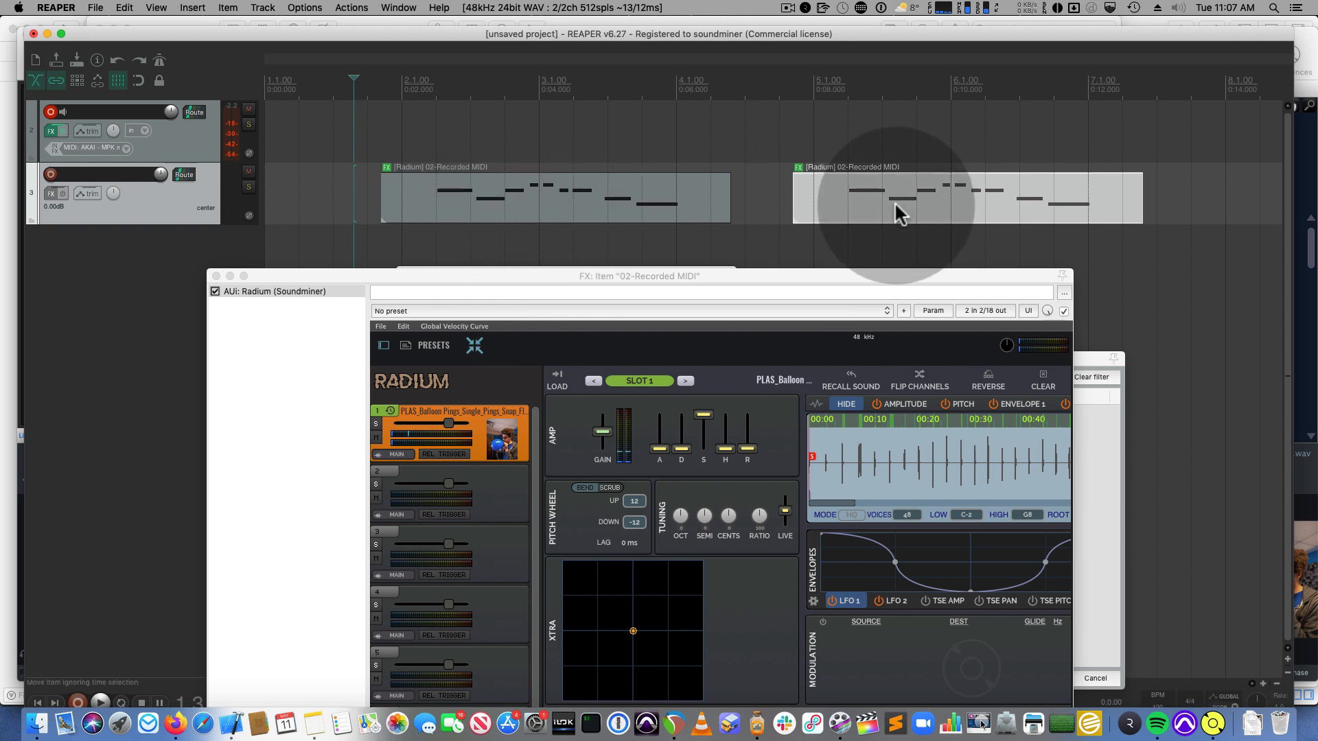
{"action": "mouse_move", "coordinate": [483, 204]}
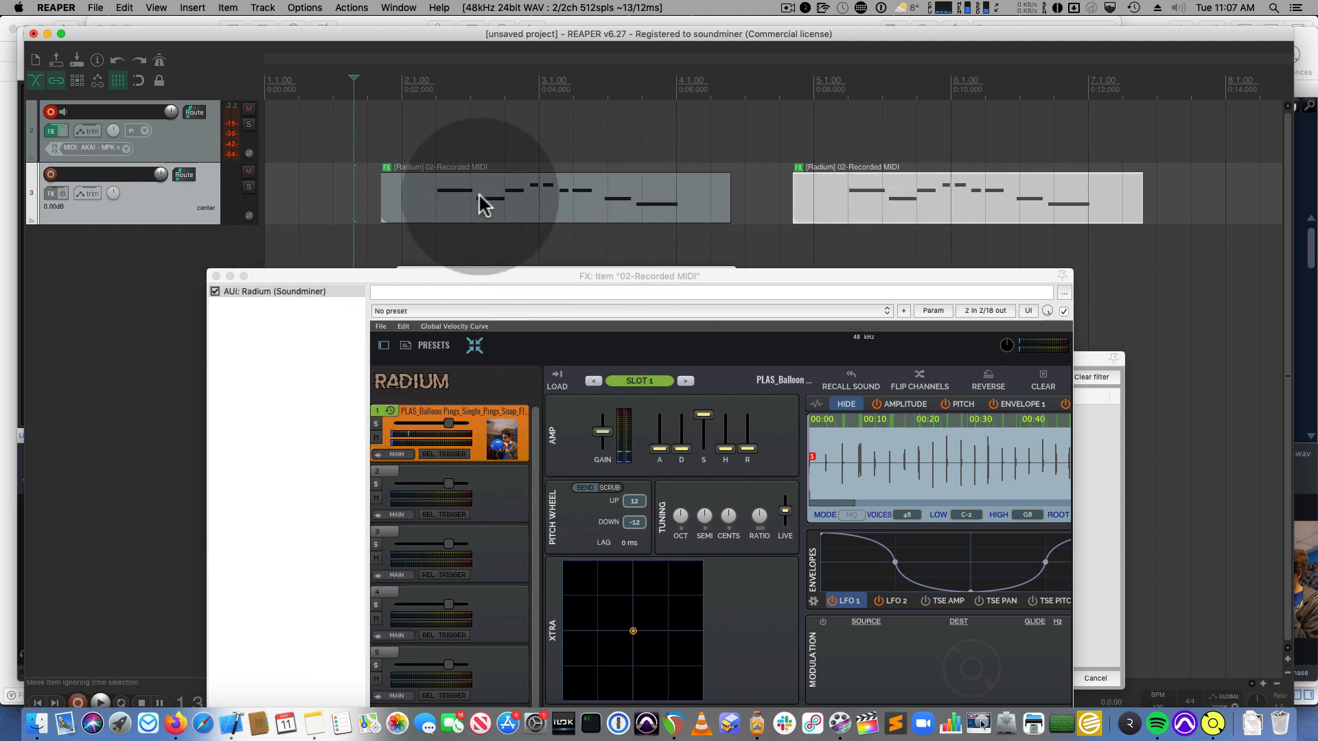
{"action": "mouse_move", "coordinate": [501, 187]}
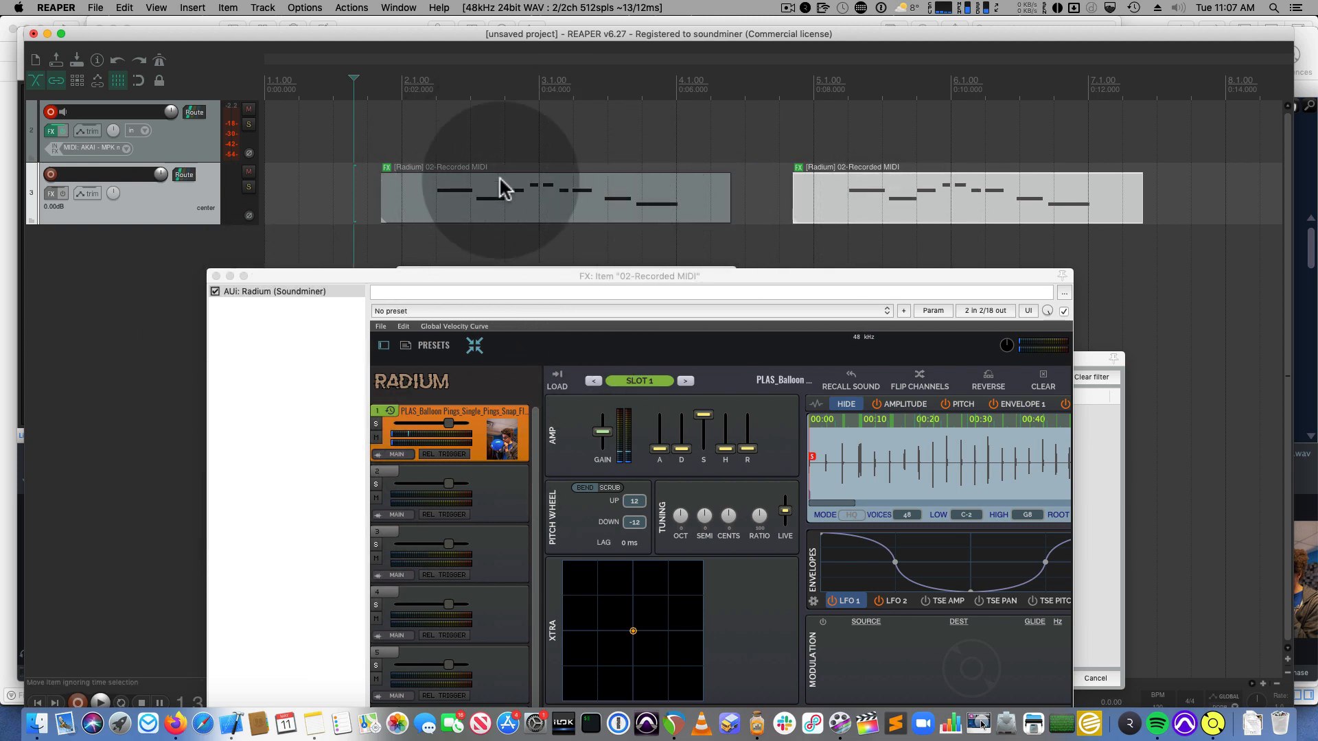